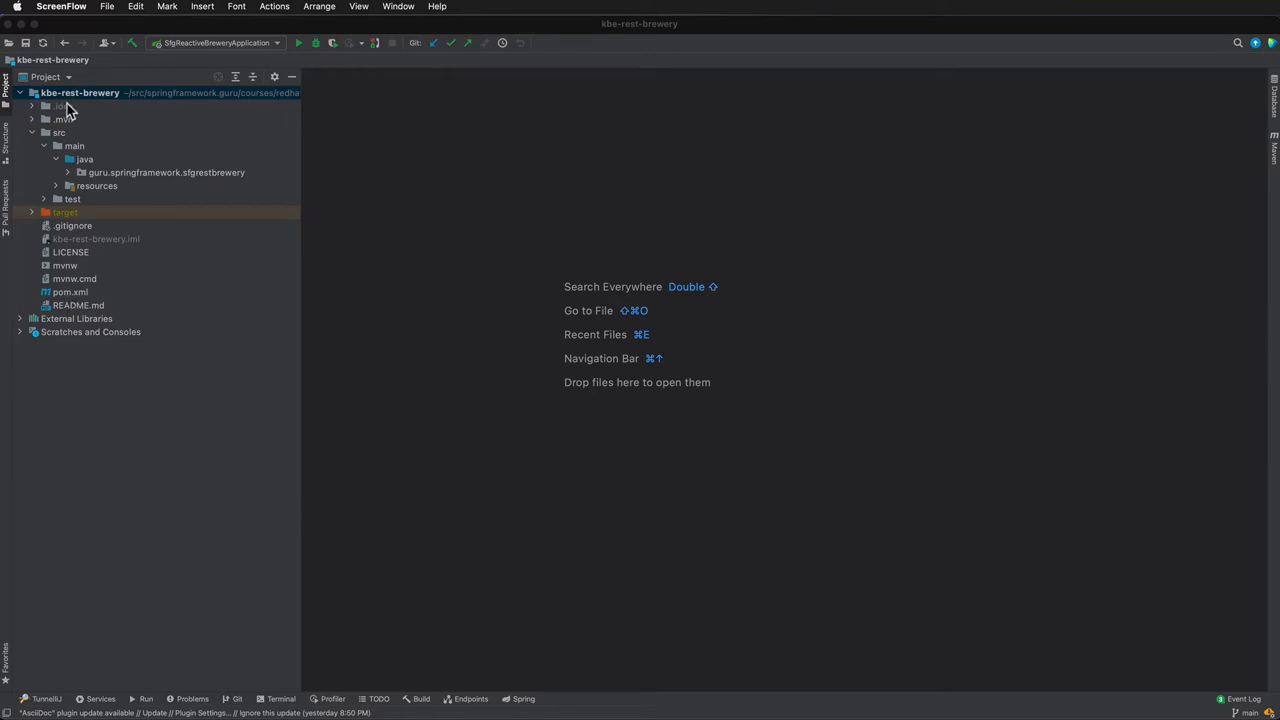
- Create a new git branch named dockerBase from the project root and check it out
{"action": "right_click", "coordinate": [80, 92]}
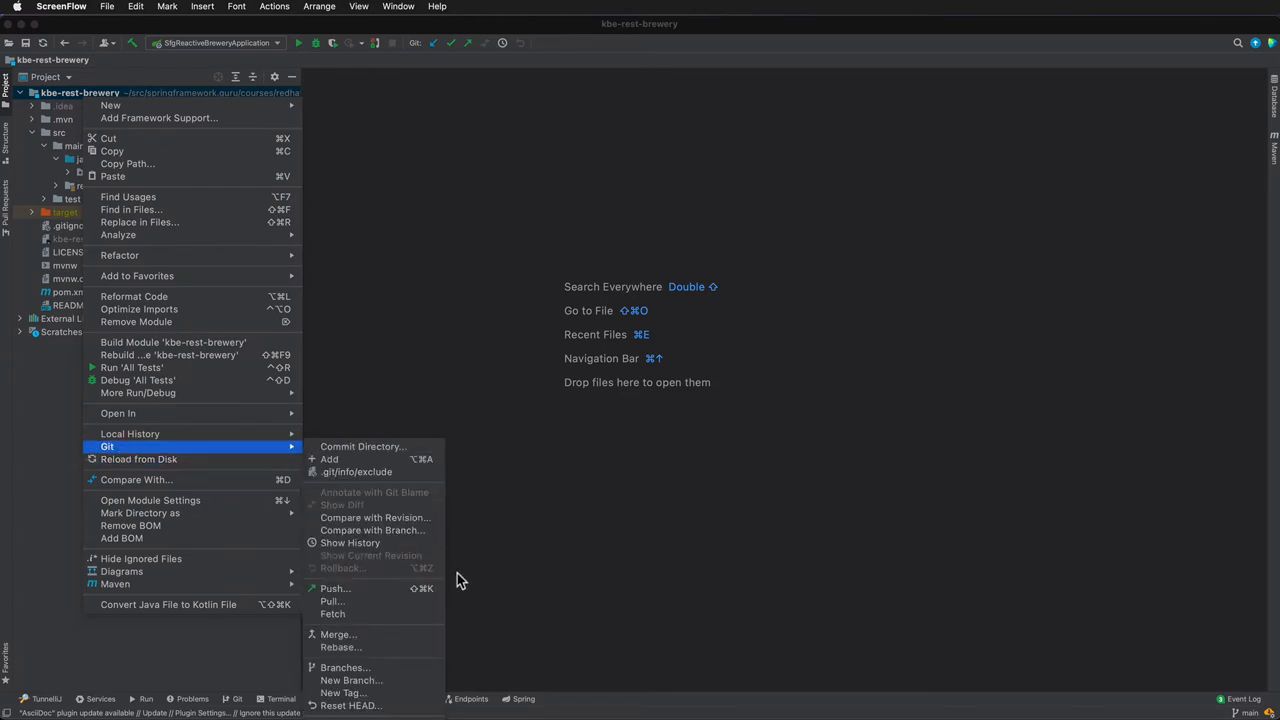
{"action": "left_click", "coordinate": [344, 668]}
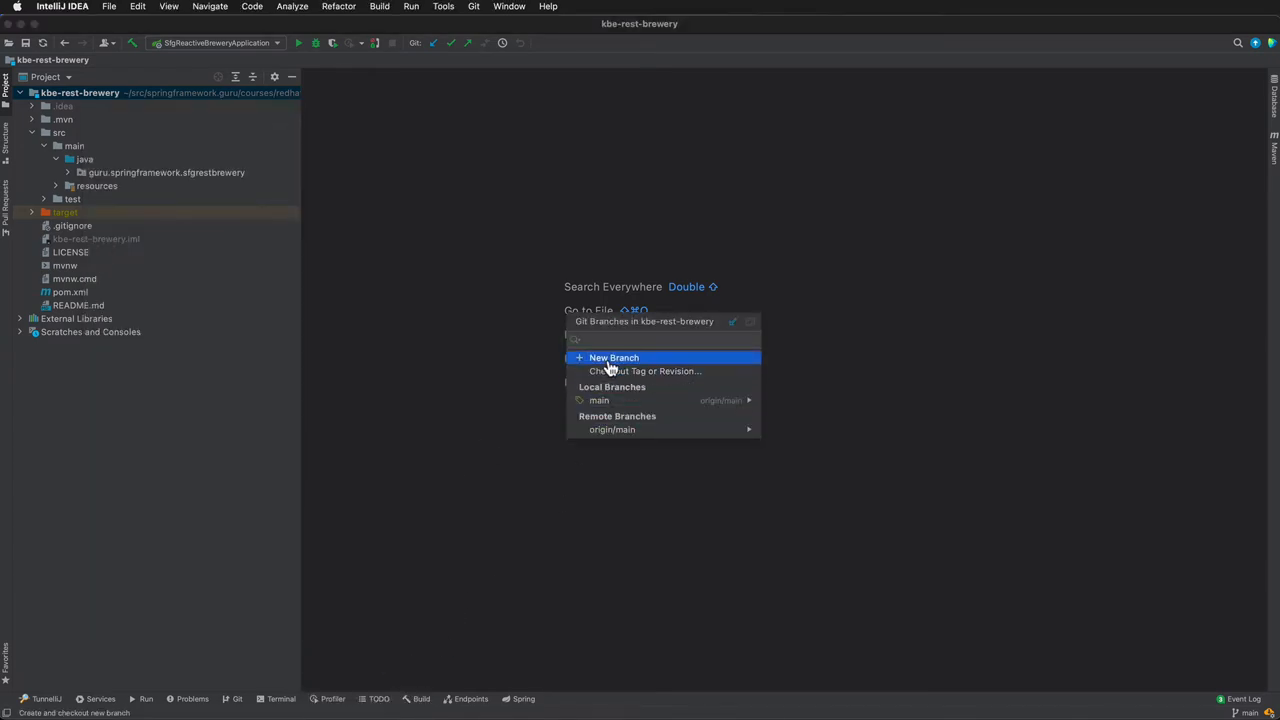
{"action": "left_click", "coordinate": [614, 356]}
{"action": "type", "text": "dockerBase"}
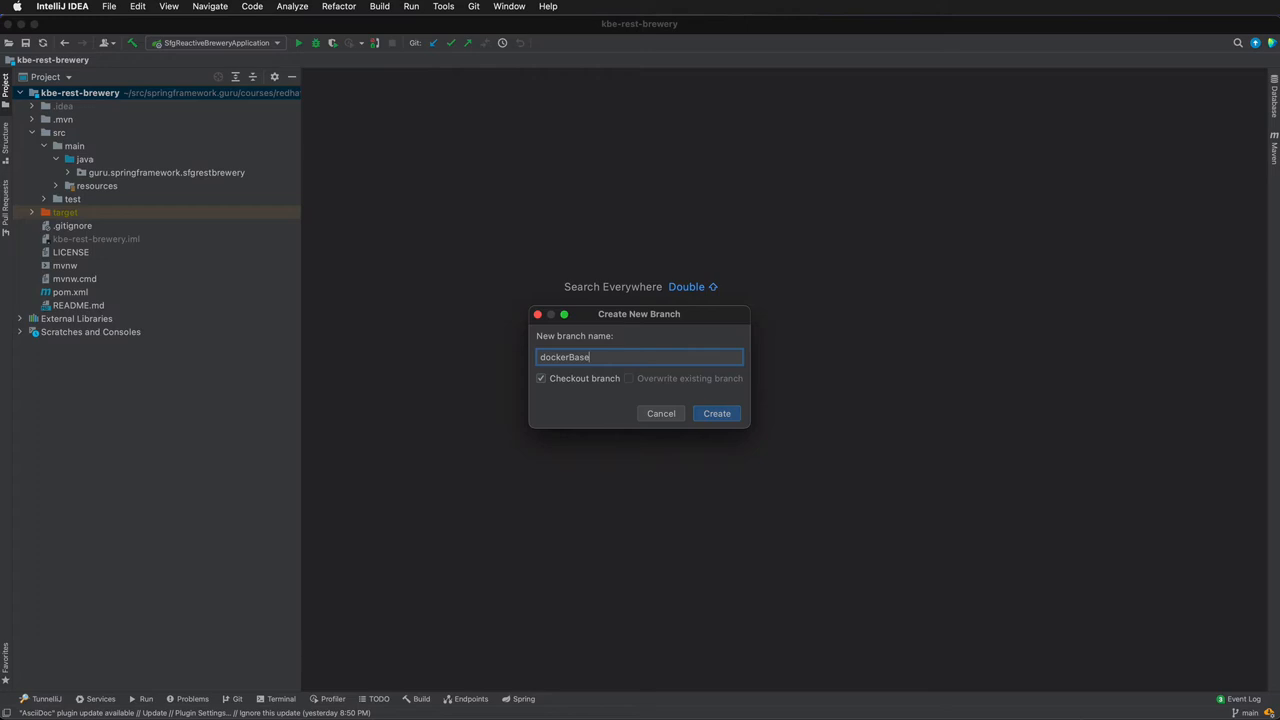
{"action": "mouse_move", "coordinate": [530, 520]}
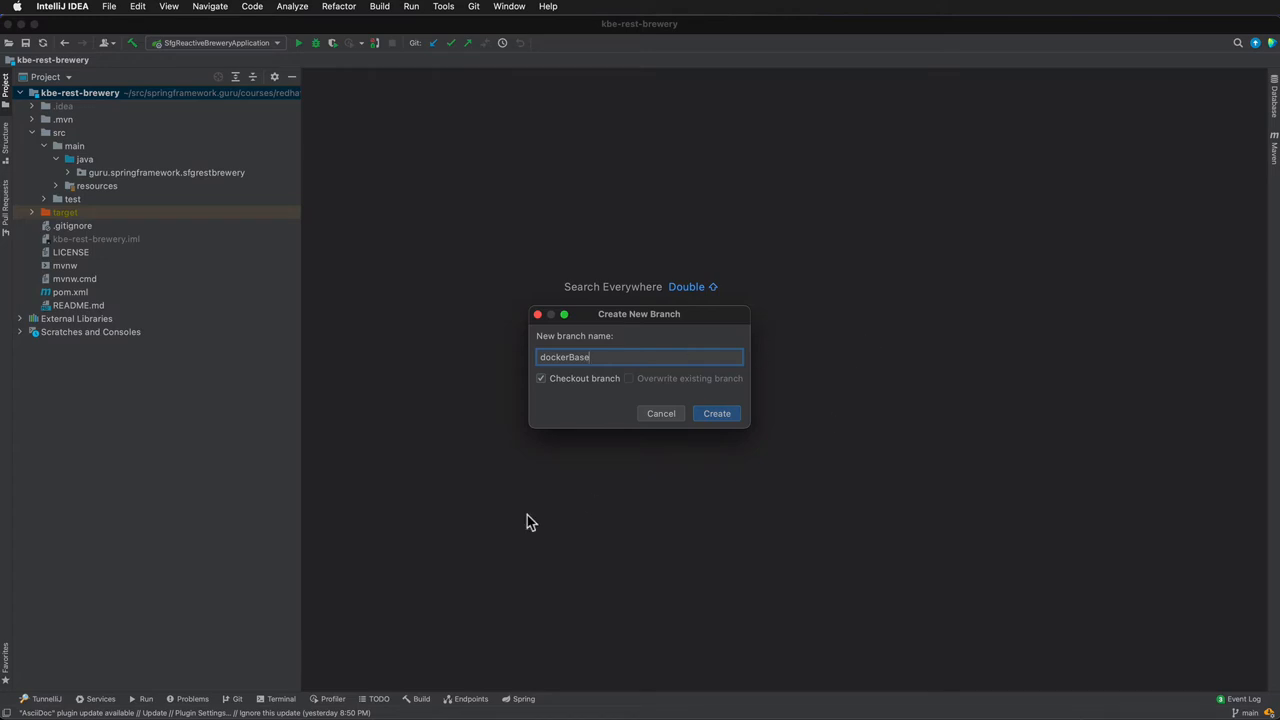
{"action": "mouse_move", "coordinate": [678, 456]}
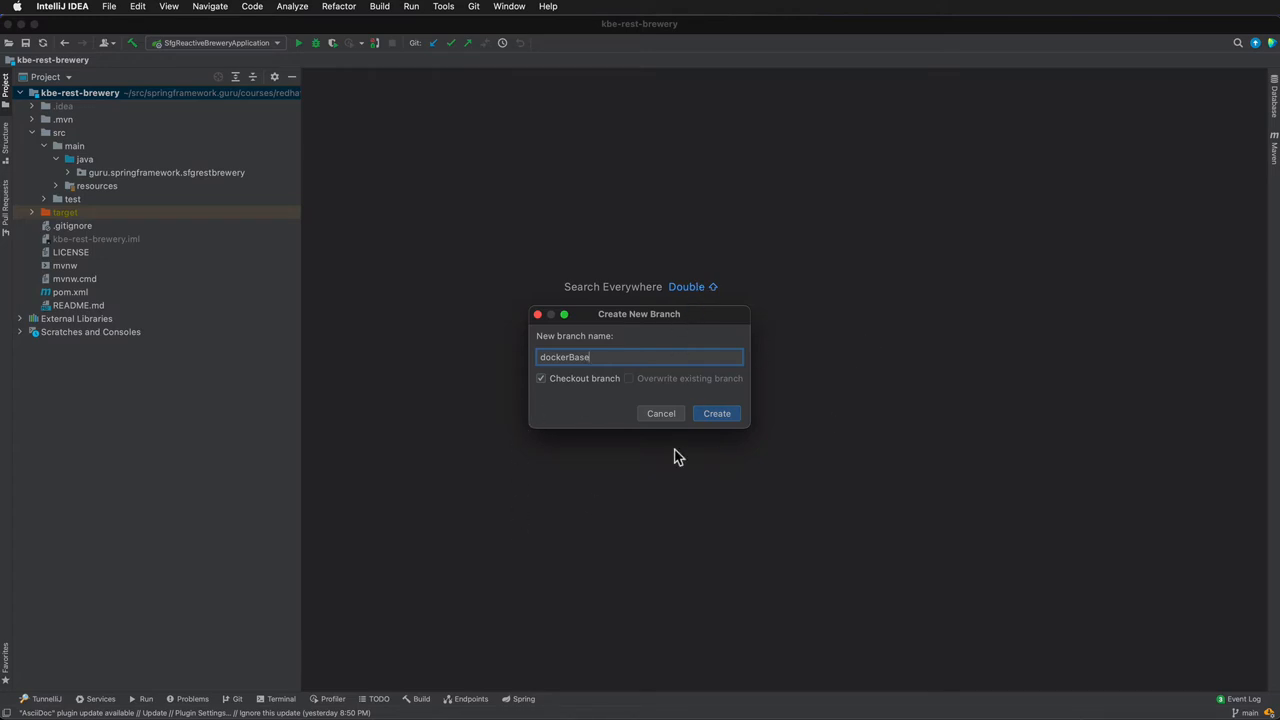
{"action": "mouse_move", "coordinate": [548, 420]}
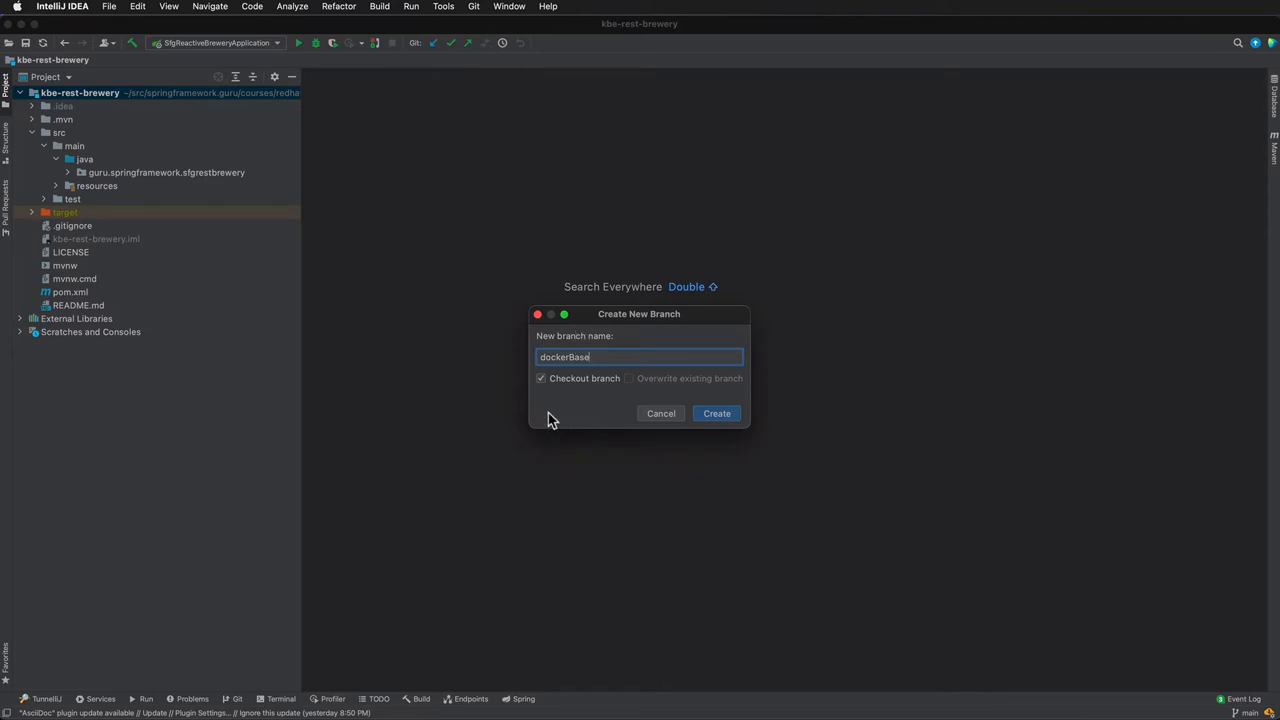
{"action": "mouse_move", "coordinate": [716, 412]}
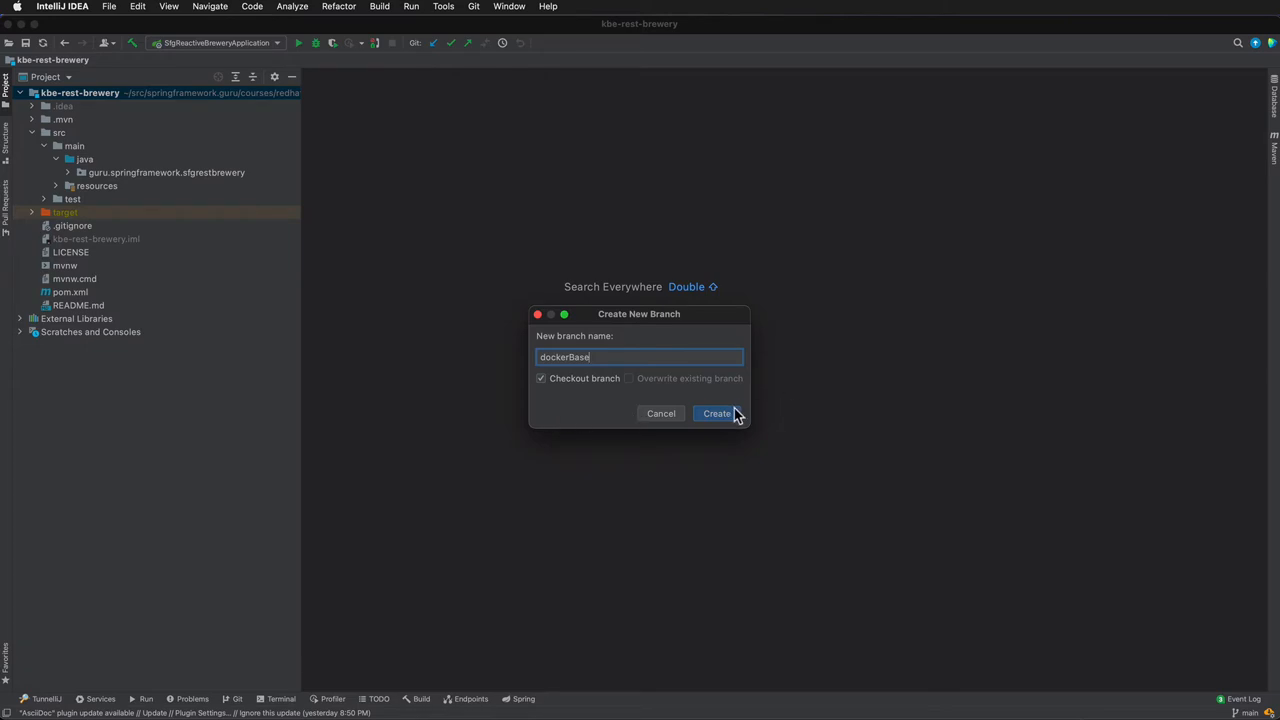
{"action": "left_click", "coordinate": [716, 412]}
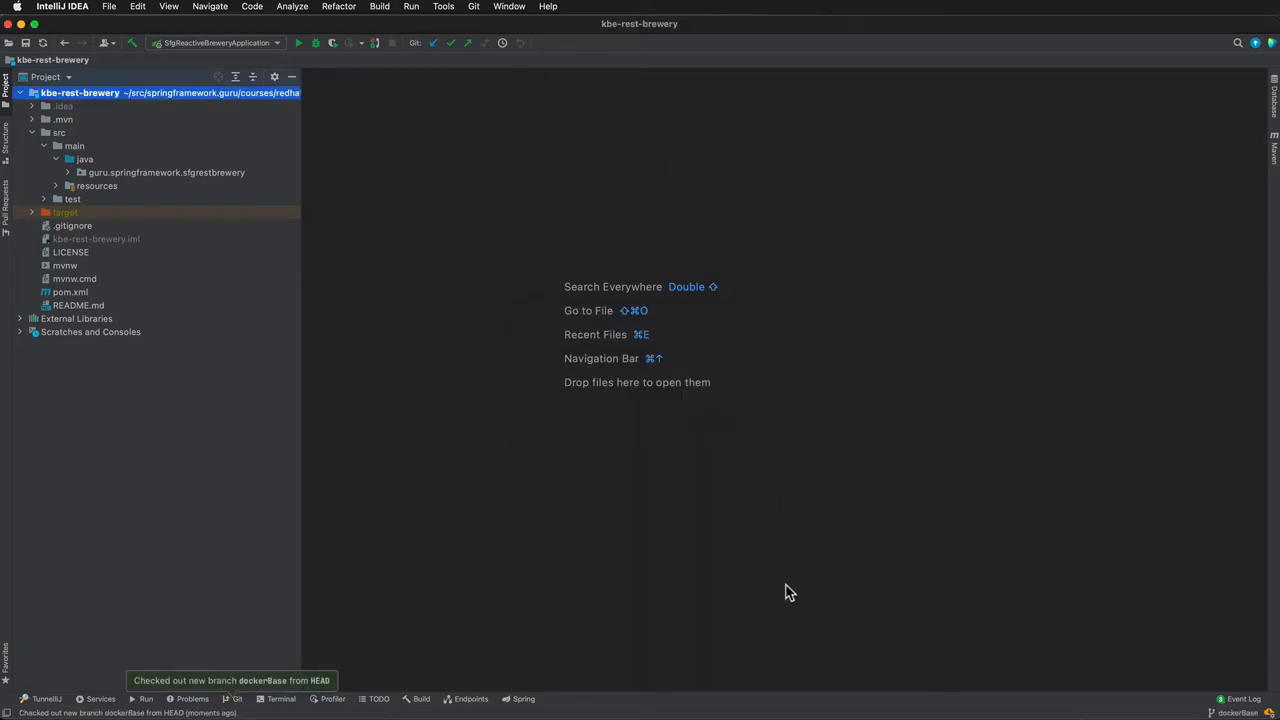
{"action": "mouse_move", "coordinate": [676, 476]}
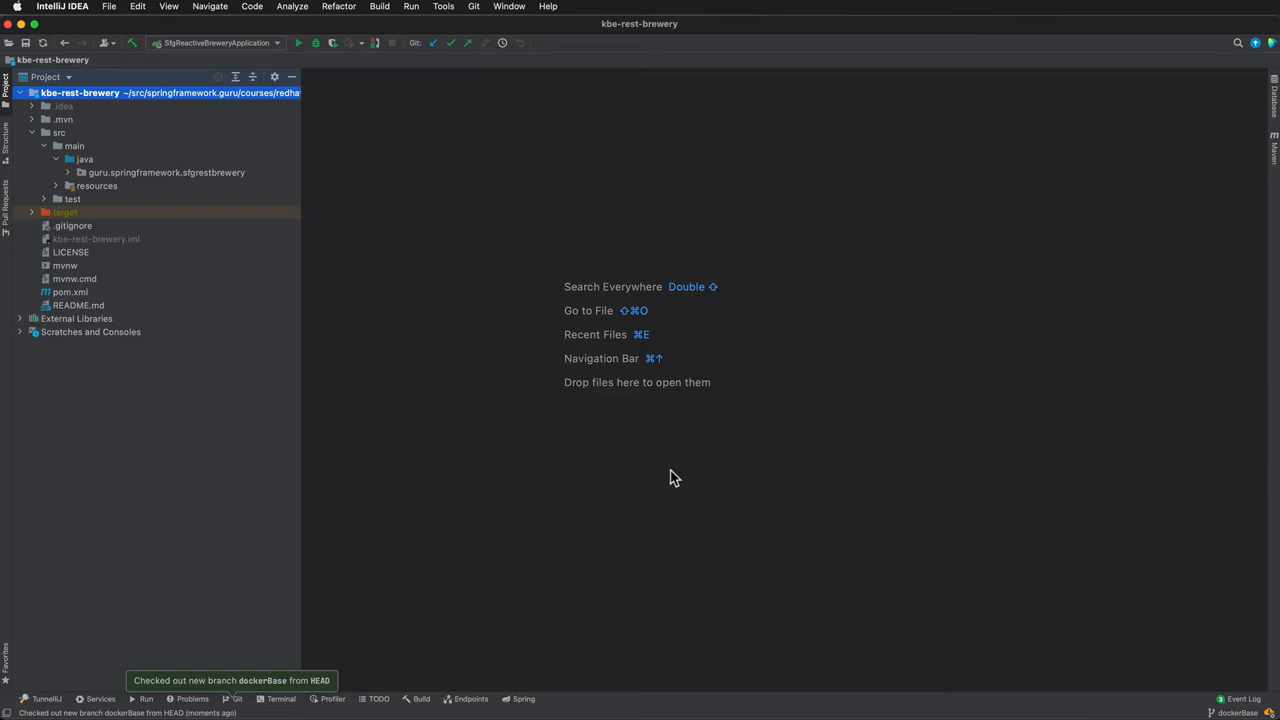
{"action": "mouse_move", "coordinate": [284, 540]}
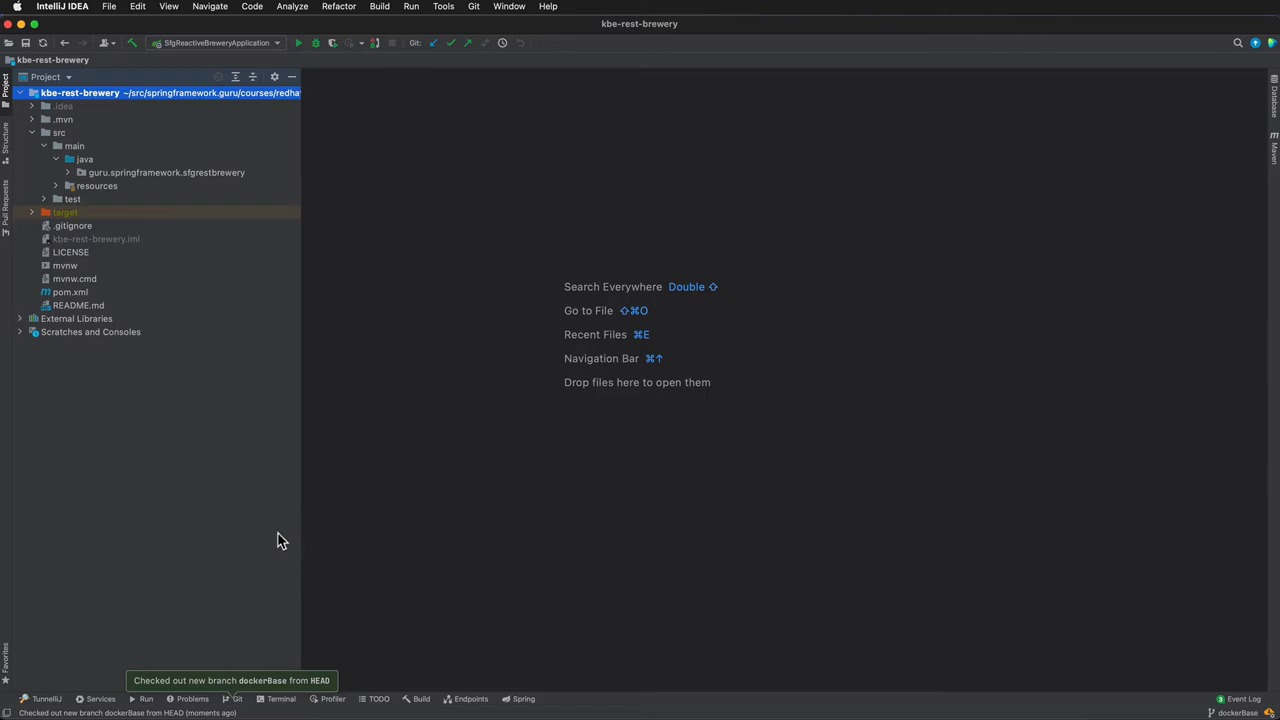
{"action": "mouse_move", "coordinate": [164, 180]}
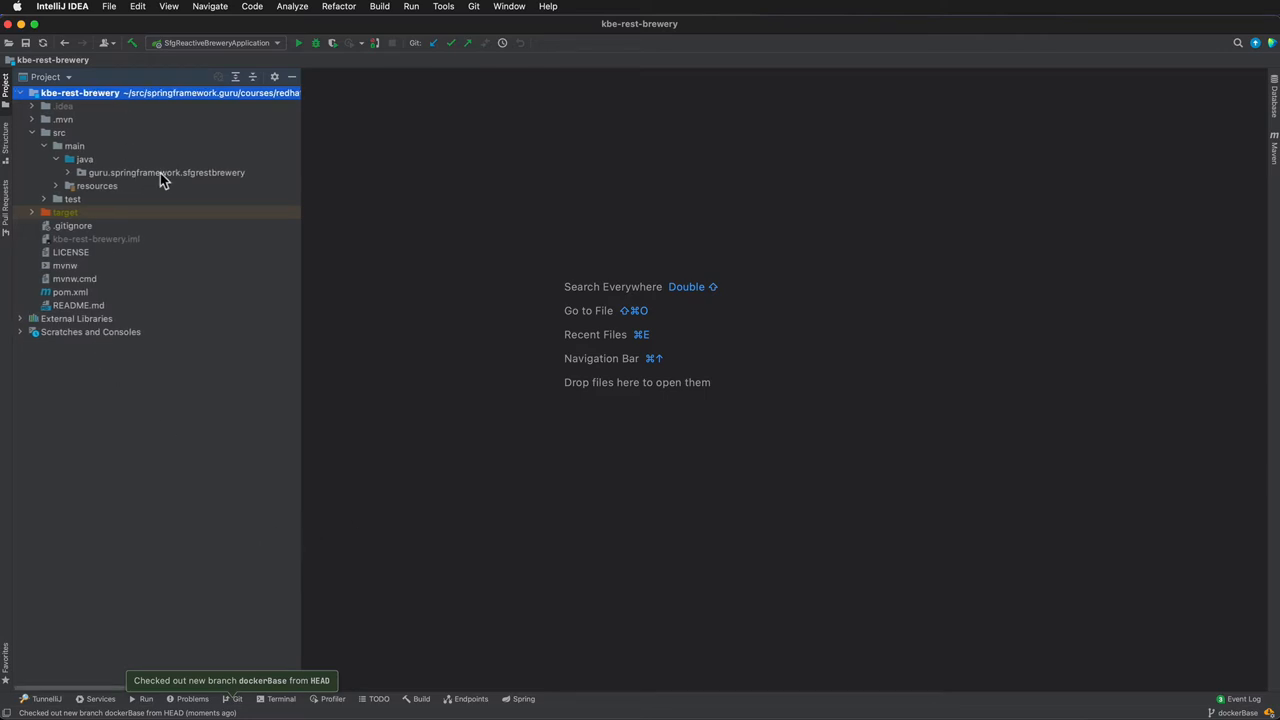
{"action": "mouse_move", "coordinate": [216, 292]}
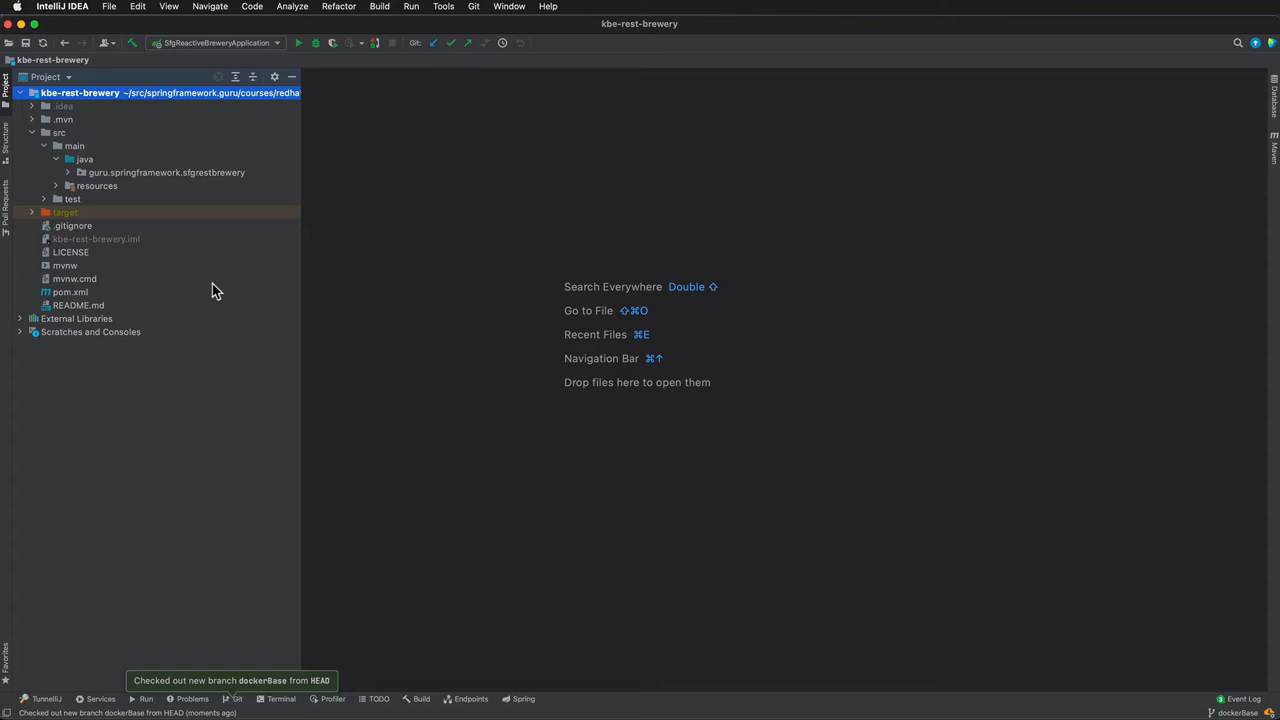
{"action": "mouse_move", "coordinate": [210, 172]}
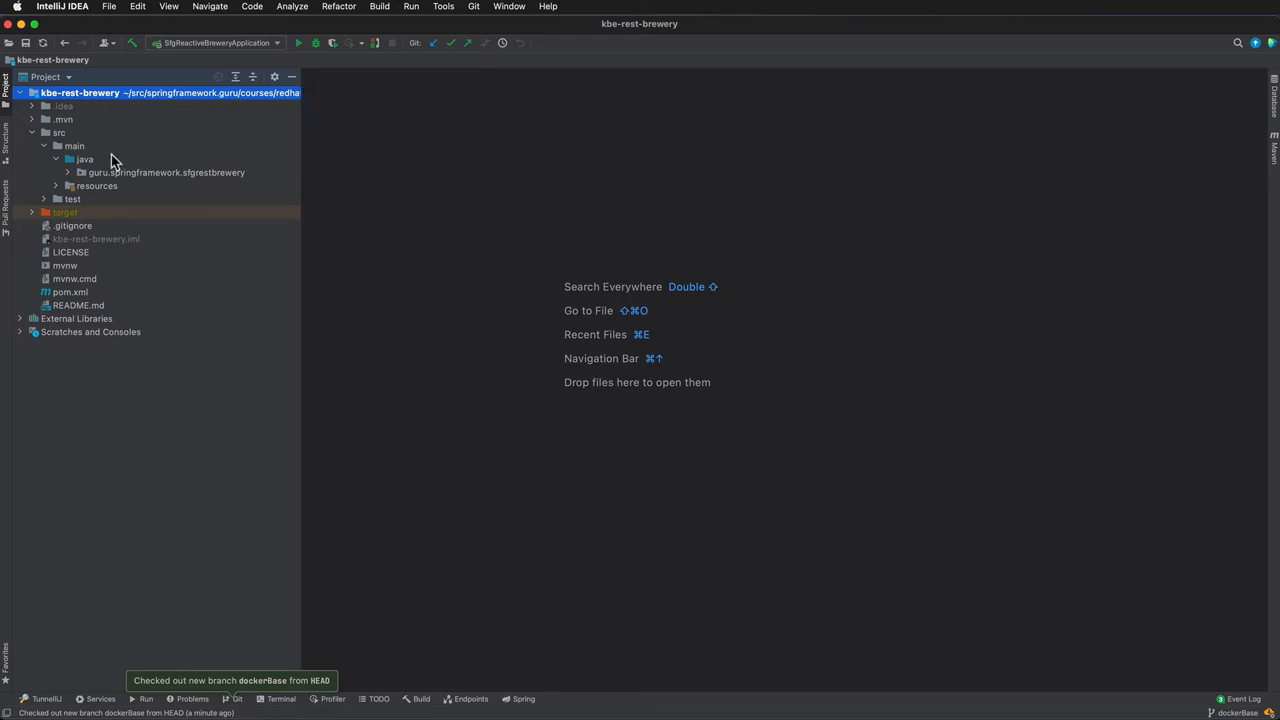
- Add a new package named dockerBase under the java source folder
{"action": "right_click", "coordinate": [84, 160]}
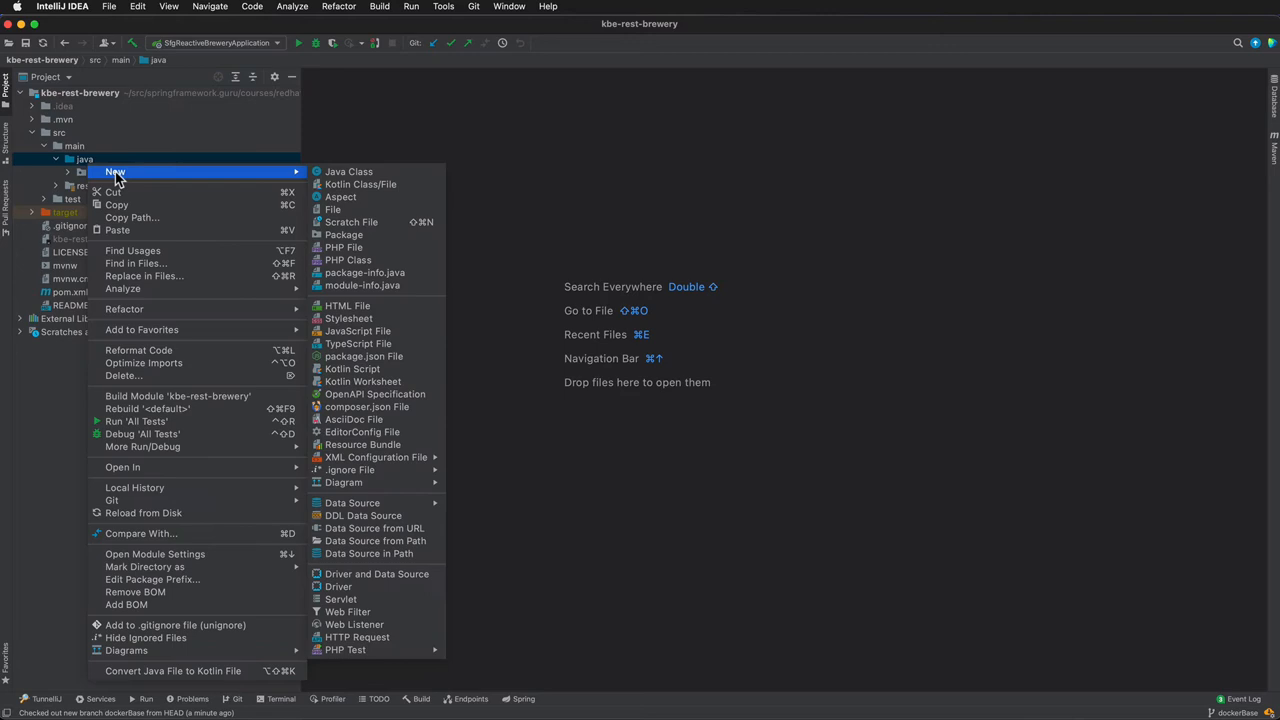
{"action": "mouse_move", "coordinate": [344, 234]}
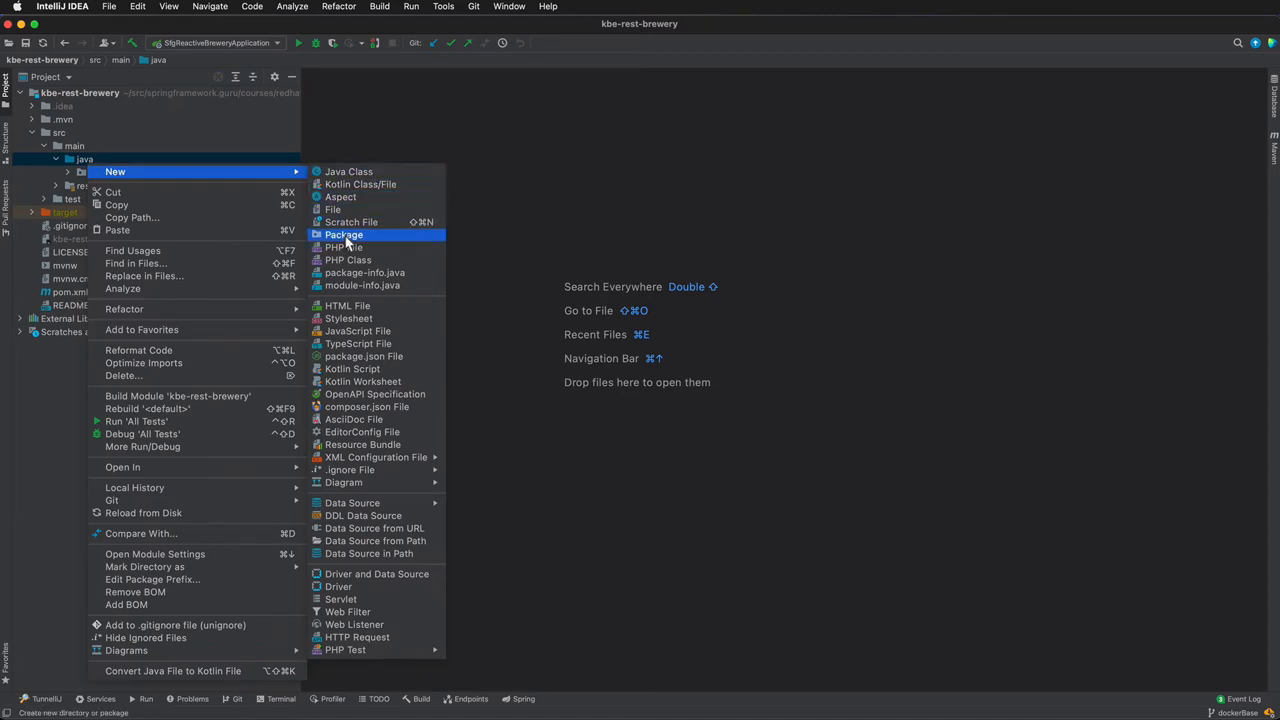
{"action": "left_click", "coordinate": [344, 234]}
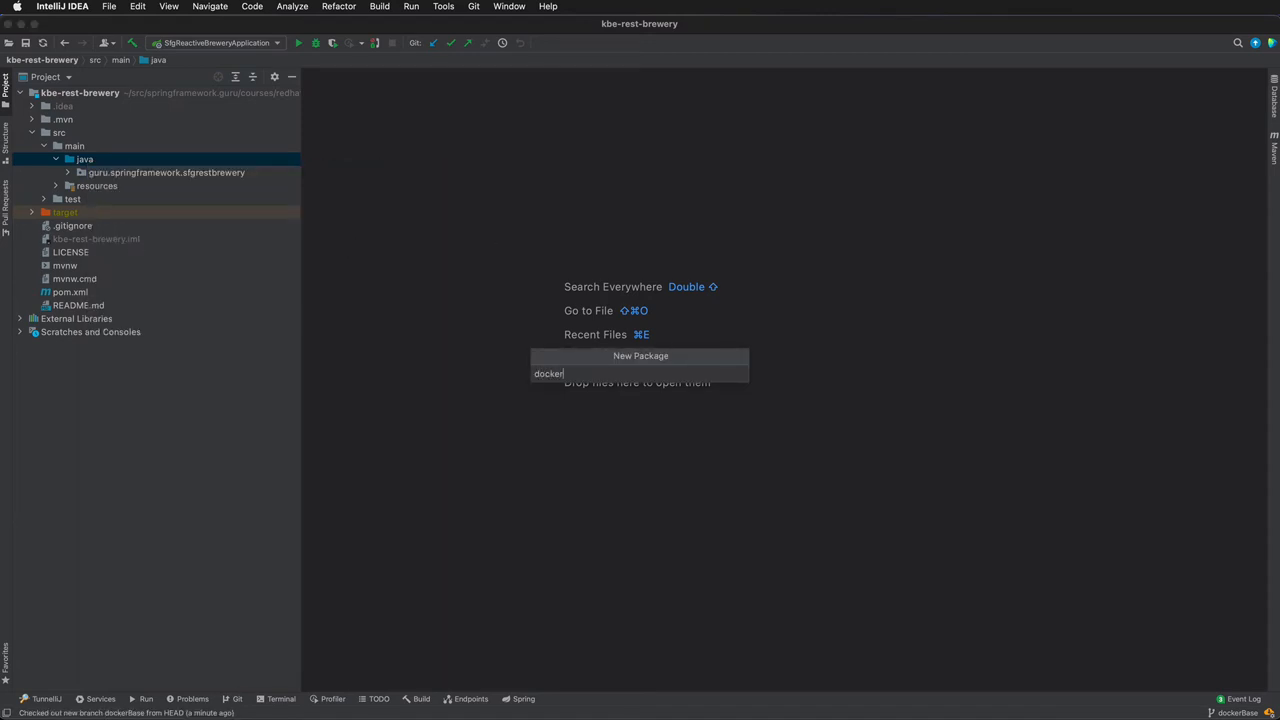
{"action": "key", "text": "escape"}
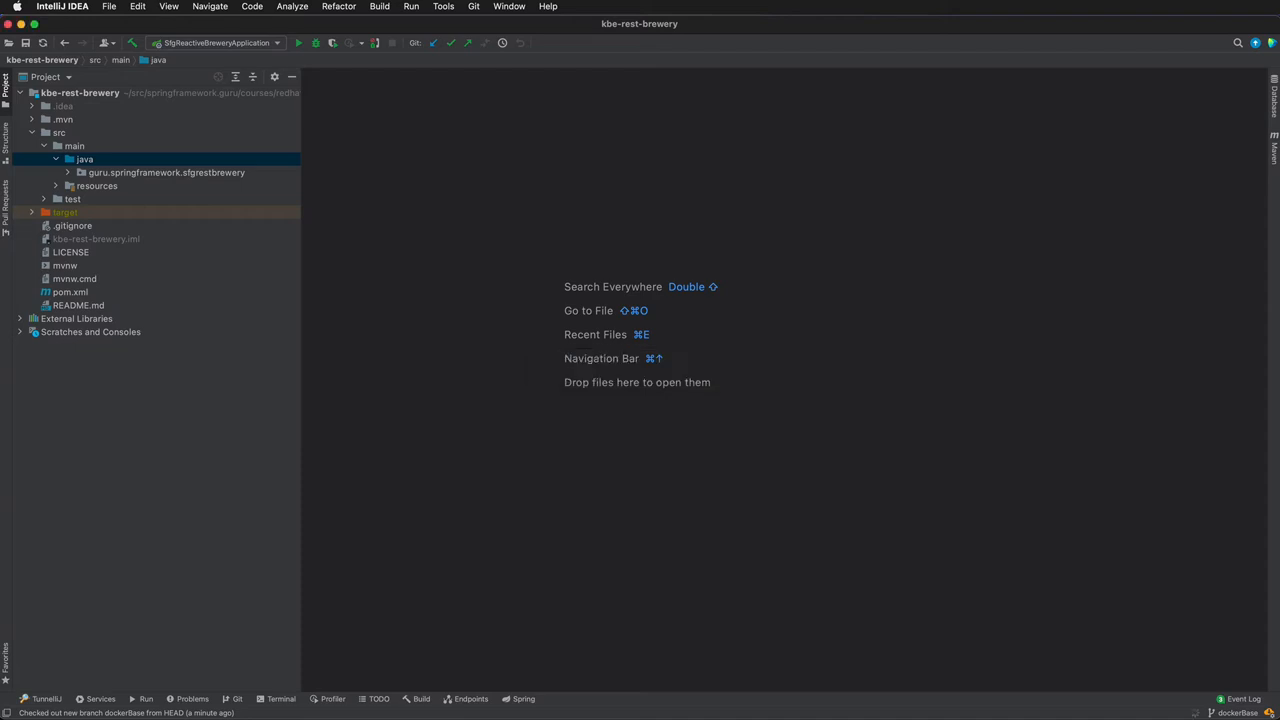
- Create a new empty file named Dockerfile inside the dockerBase package
{"action": "left_click", "coordinate": [112, 172]}
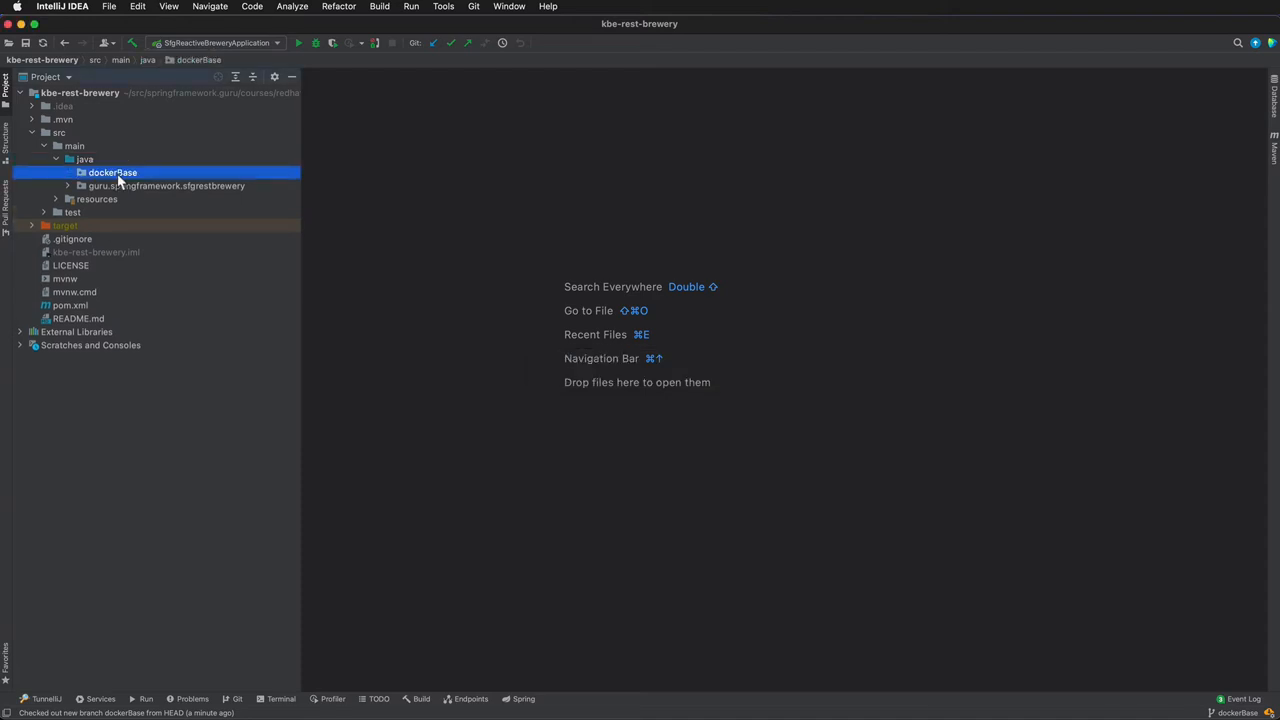
{"action": "right_click", "coordinate": [112, 172]}
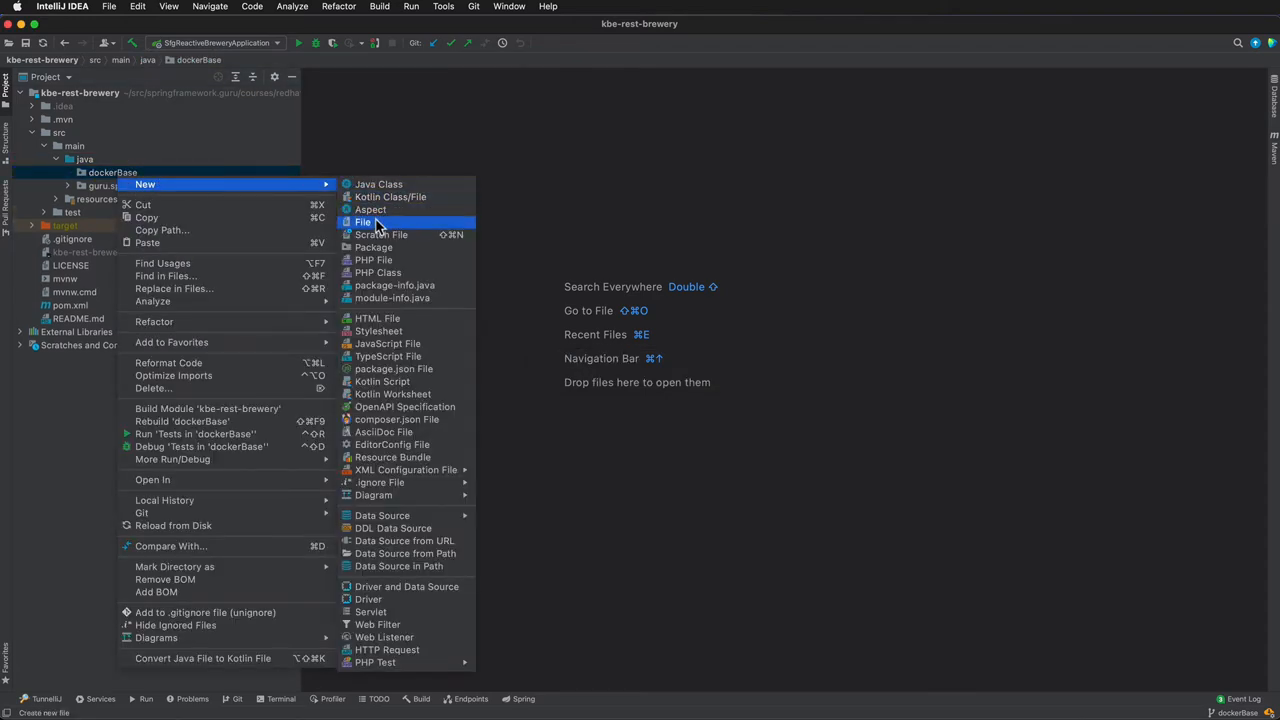
{"action": "left_click", "coordinate": [364, 220]}
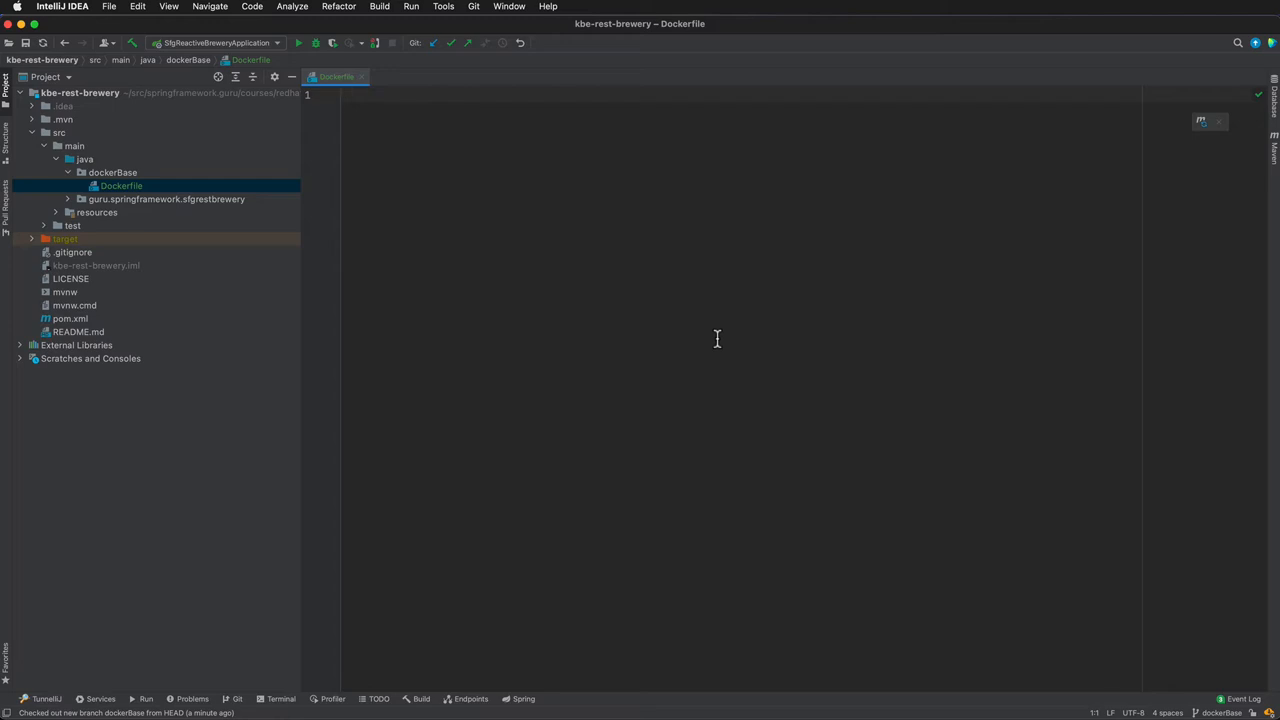
- Write the FROM line with the openjdk:11-jre-slim base image, accepting the completion
{"action": "type", "text": "F"}
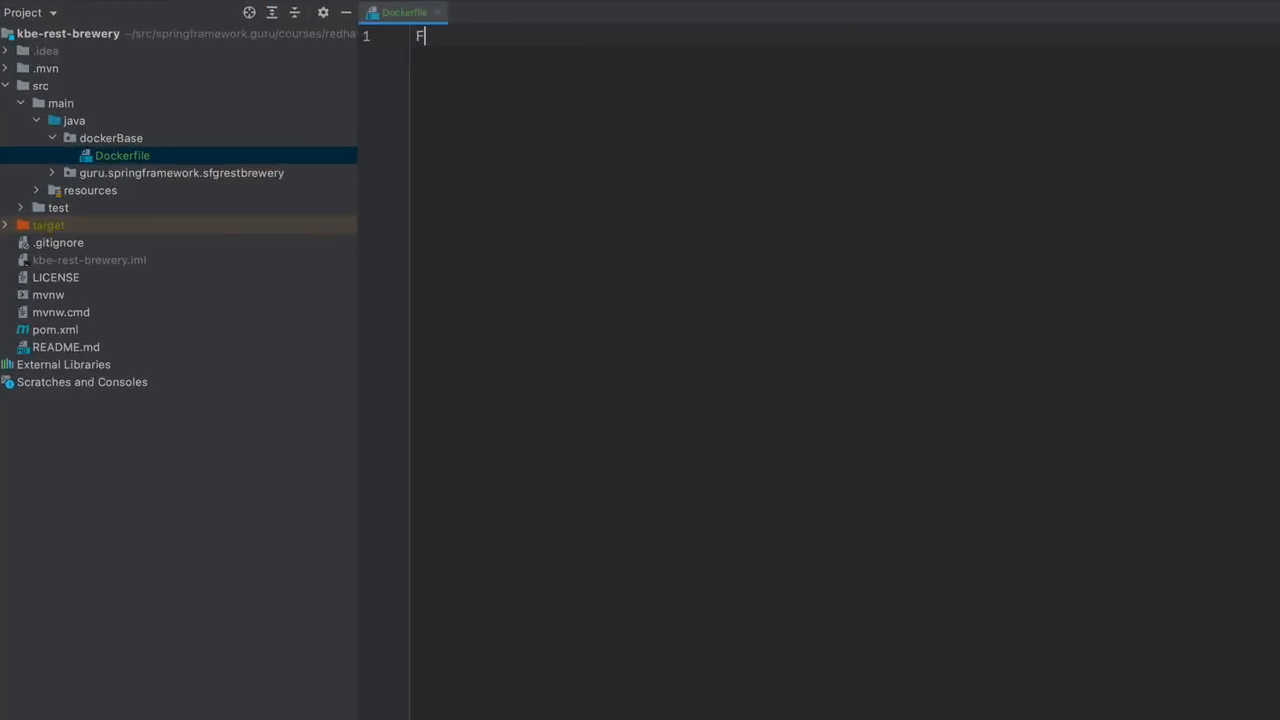
{"action": "type", "text": "ROM o"}
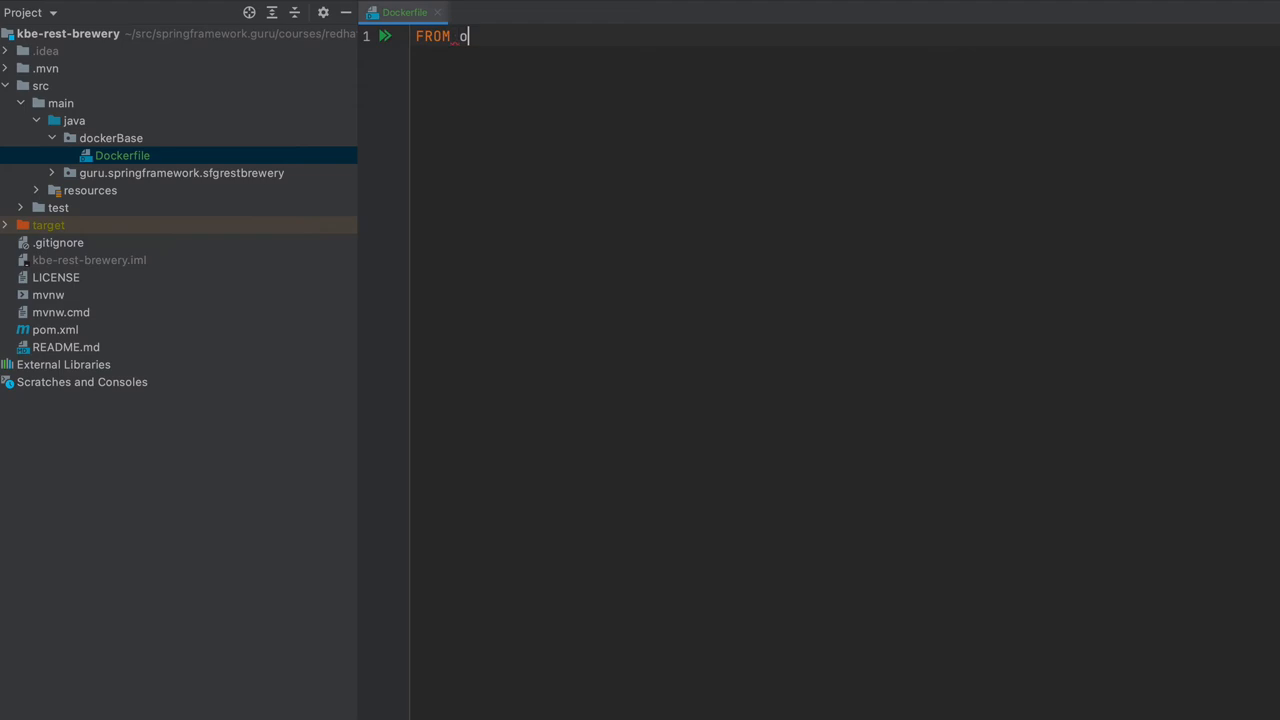
{"action": "type", "text": "penjdk"}
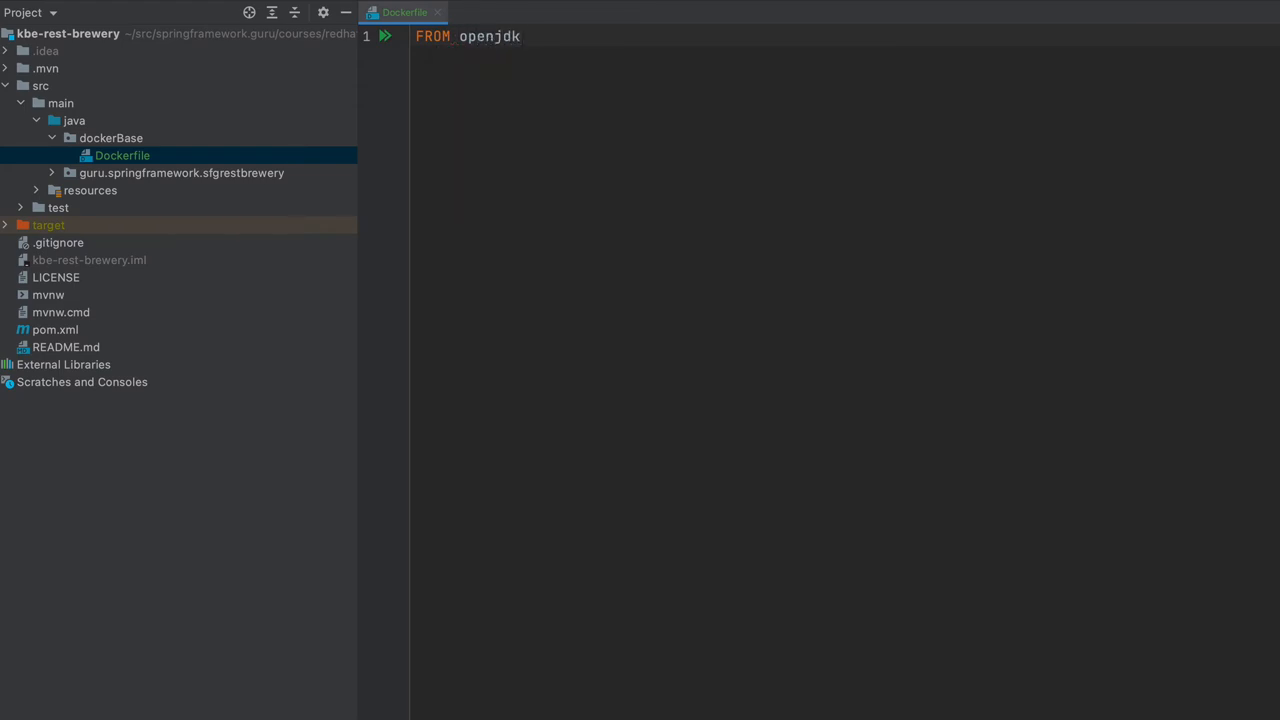
{"action": "type", "text": ":11"}
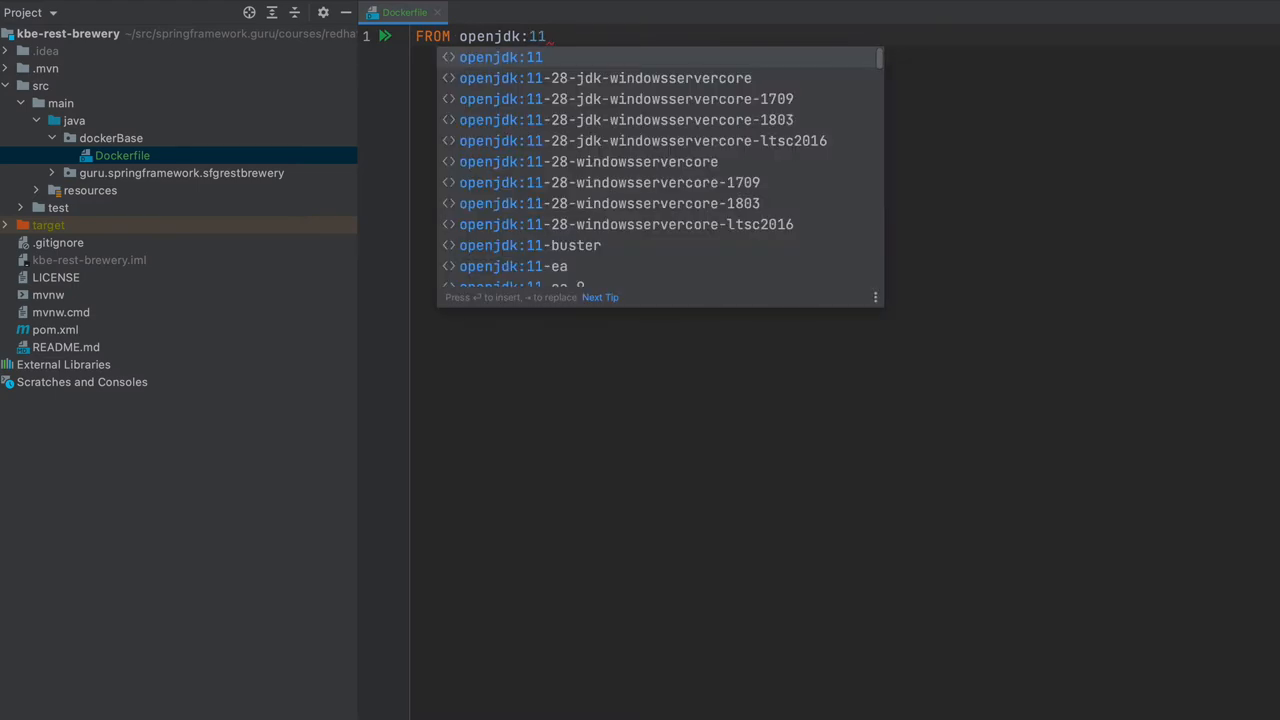
{"action": "type", "text": "-"}
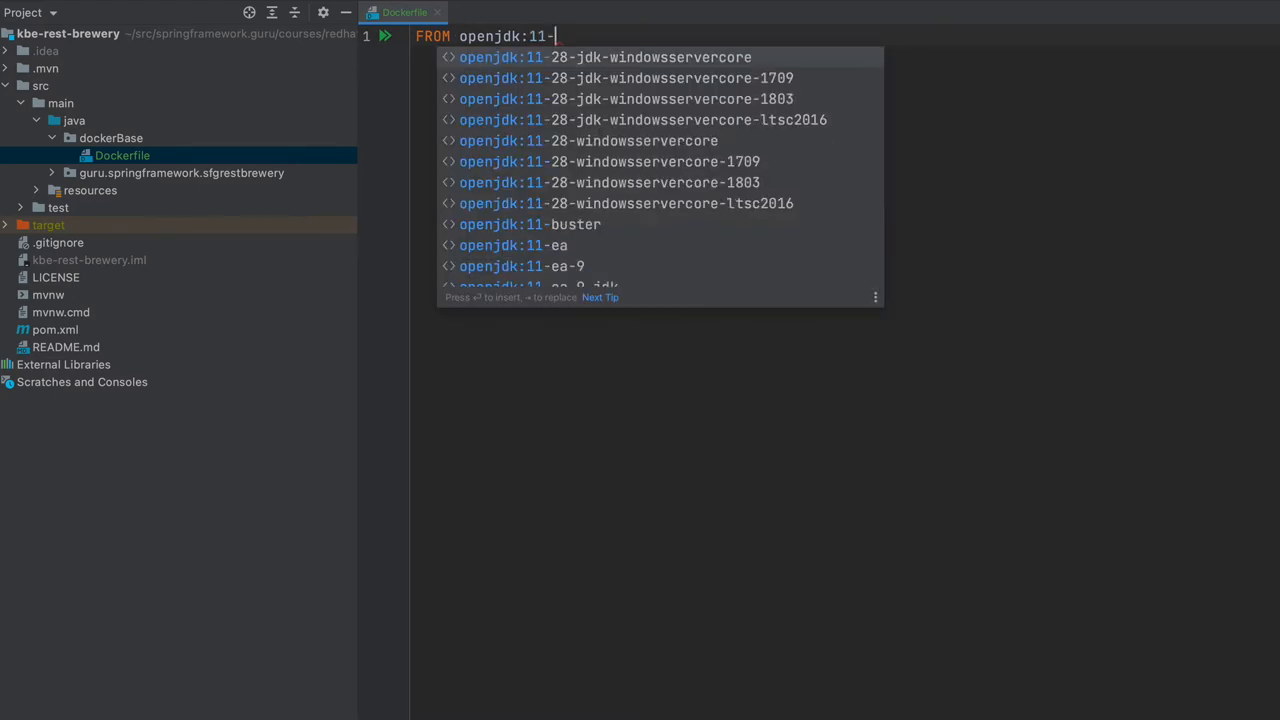
{"action": "type", "text": "jre"}
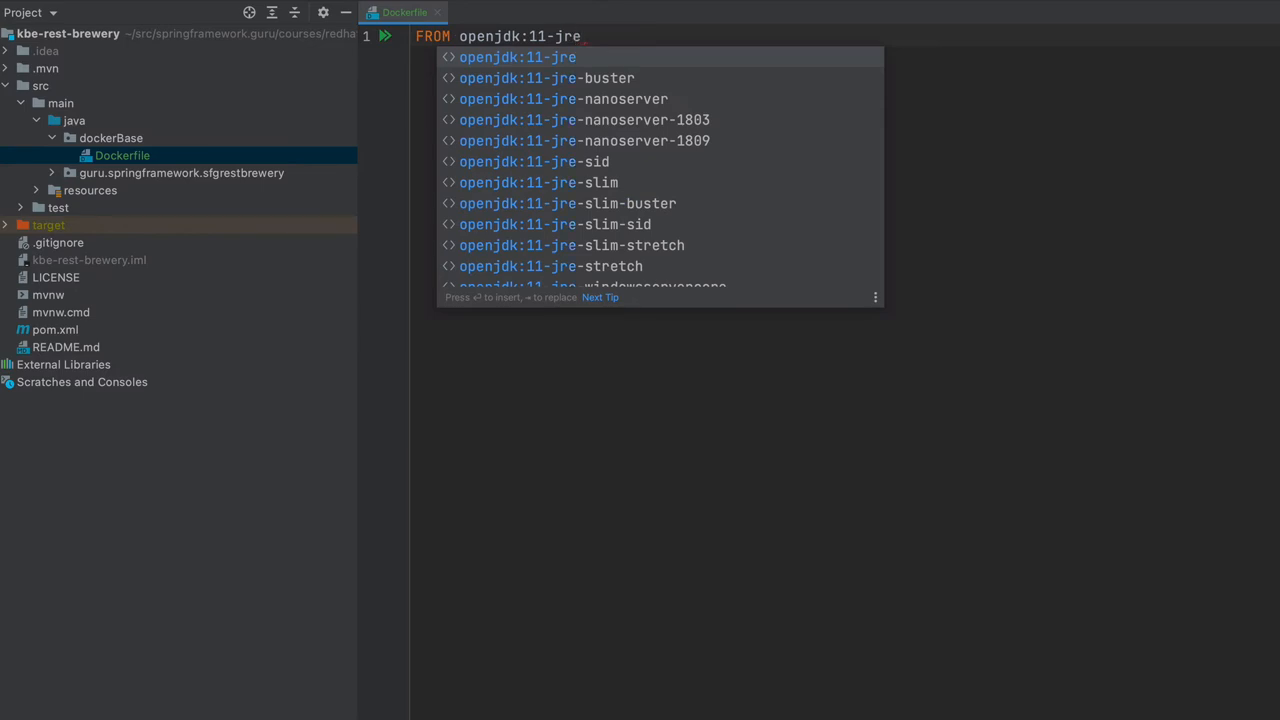
{"action": "type", "text": "-sl"}
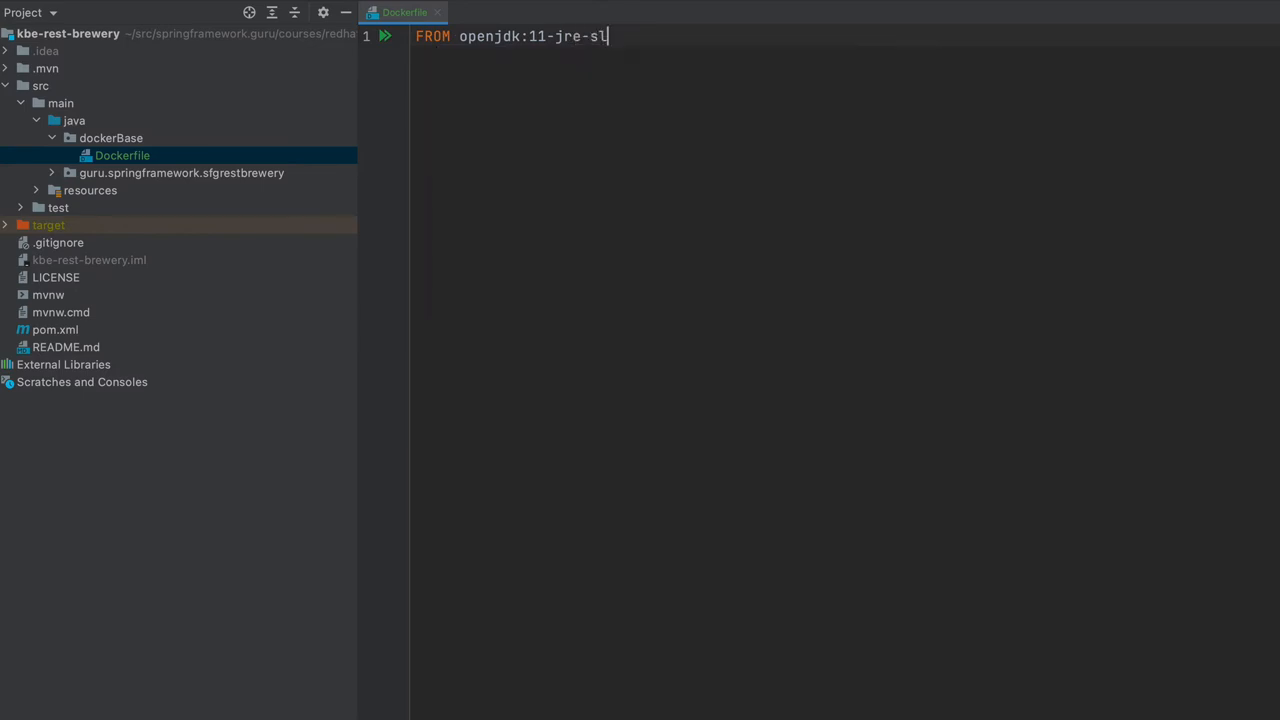
{"action": "type", "text": "im"}
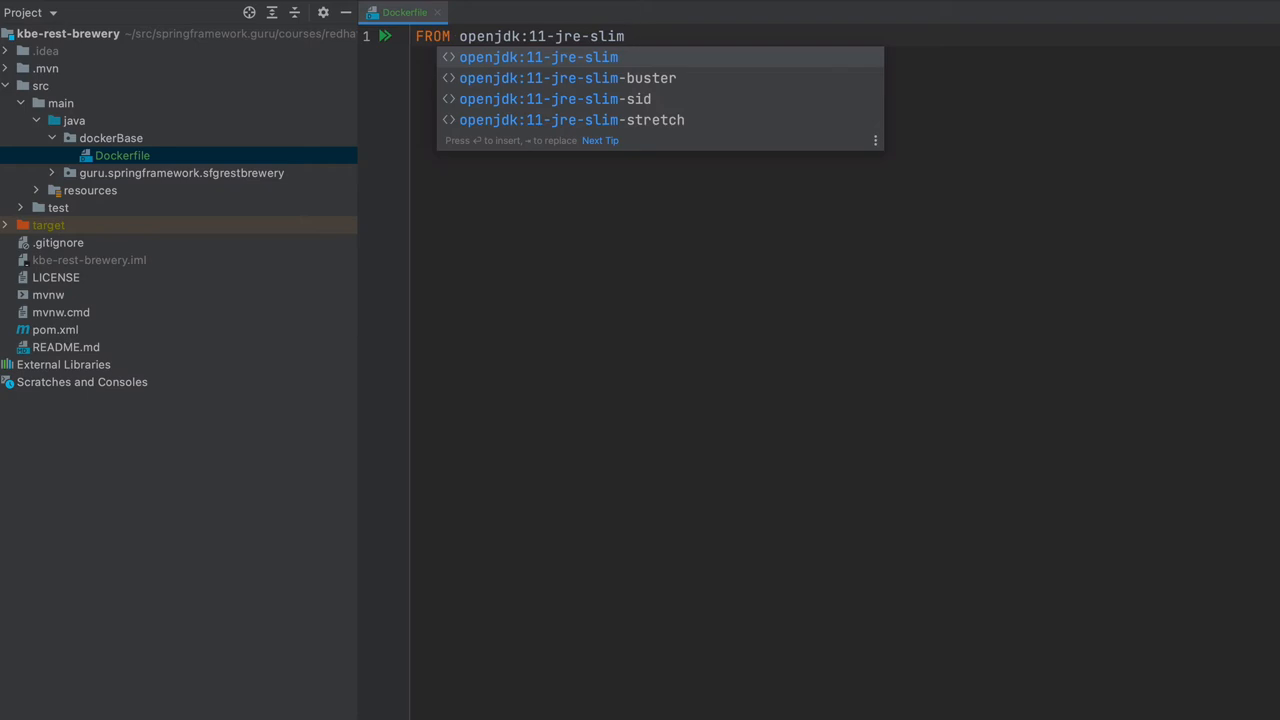
{"action": "key", "text": "Escape"}
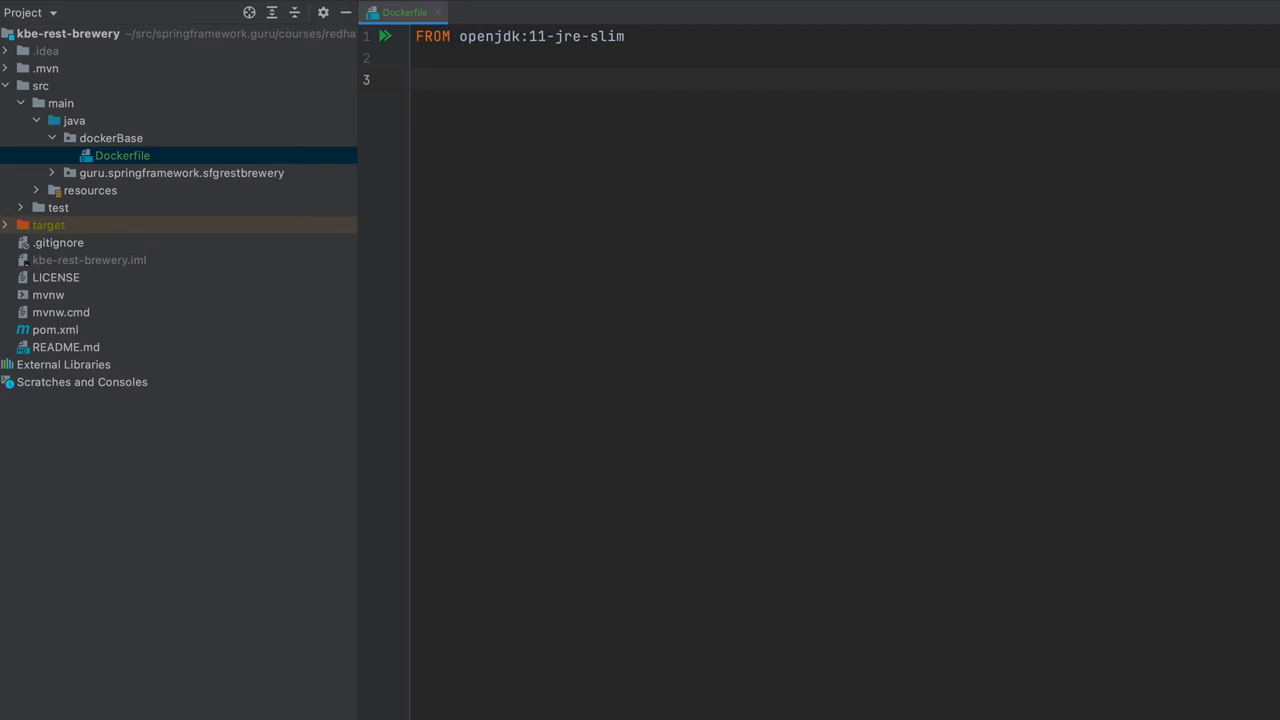
{"action": "mouse_move", "coordinate": [588, 160]}
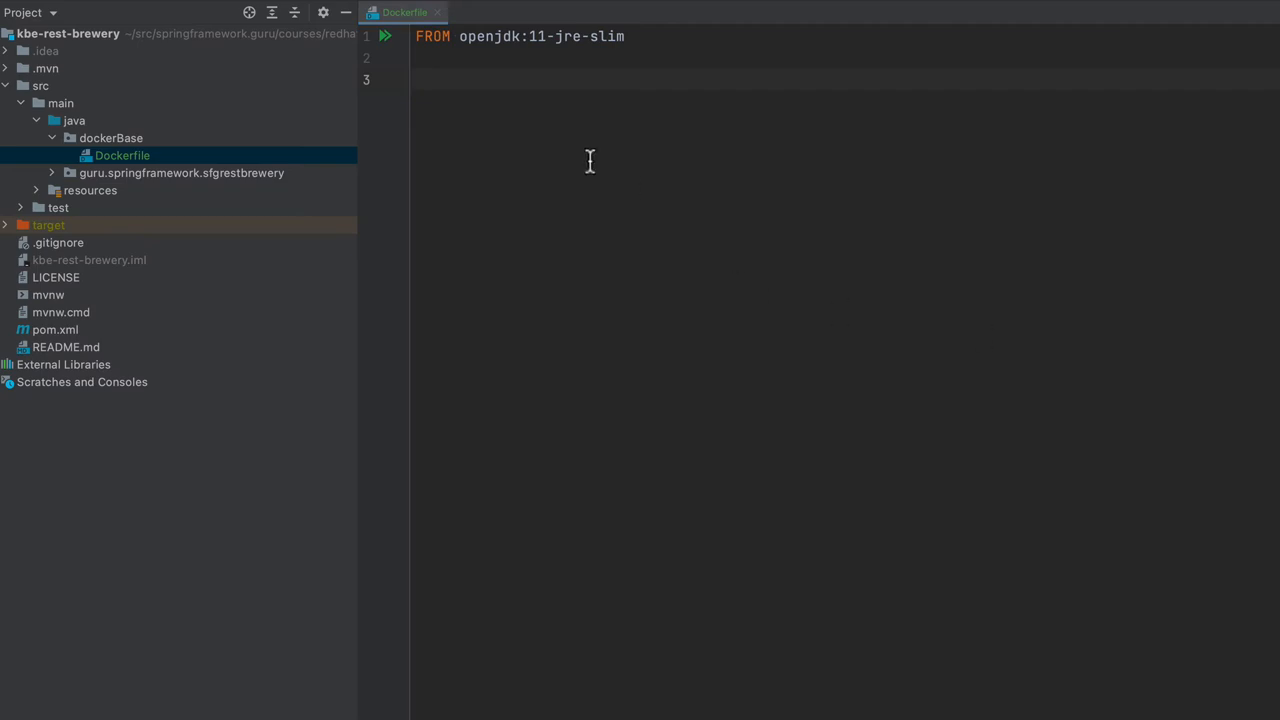
- Add ENV JAVA_OPTS "-Xms512m -Xmx512m -Djava.security.egd=file:/dev/./urandom"
{"action": "type", "text": "ENV JAVA_OPTS \" -Xms512m -Xmx512m -Djava.security.egd=file:/dev/./urandom\""}
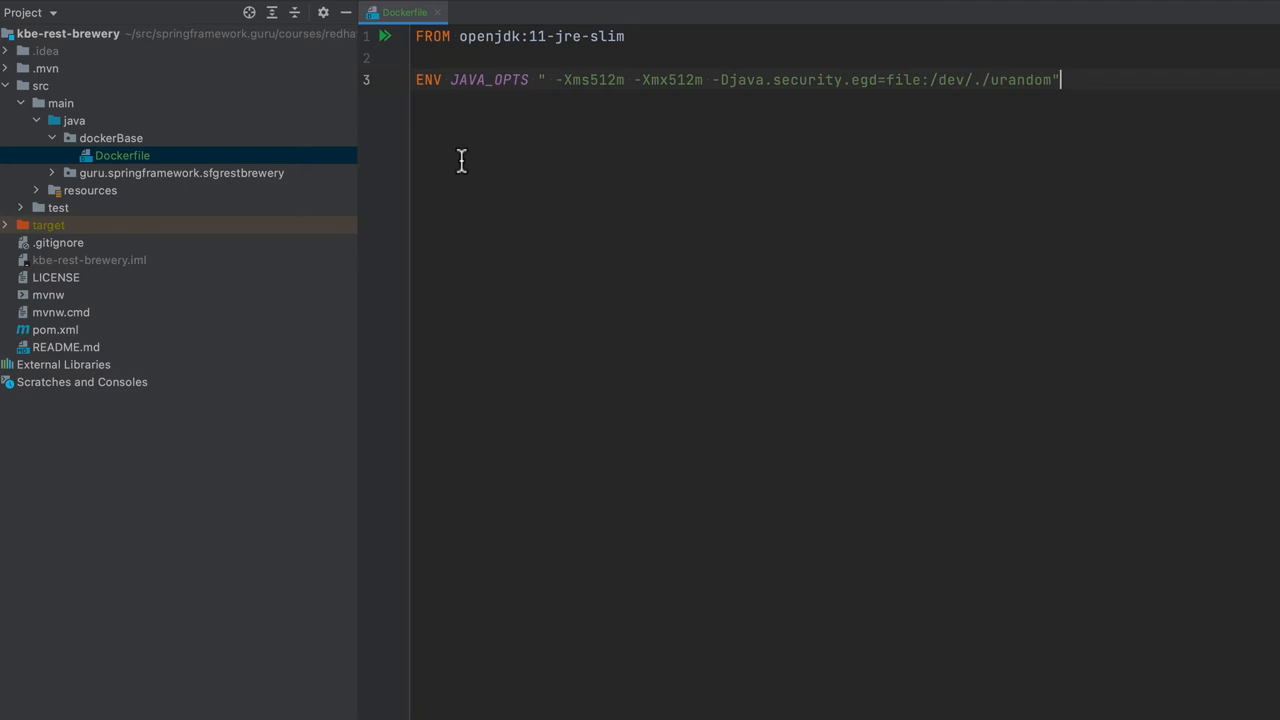
{"action": "mouse_move", "coordinate": [564, 90]}
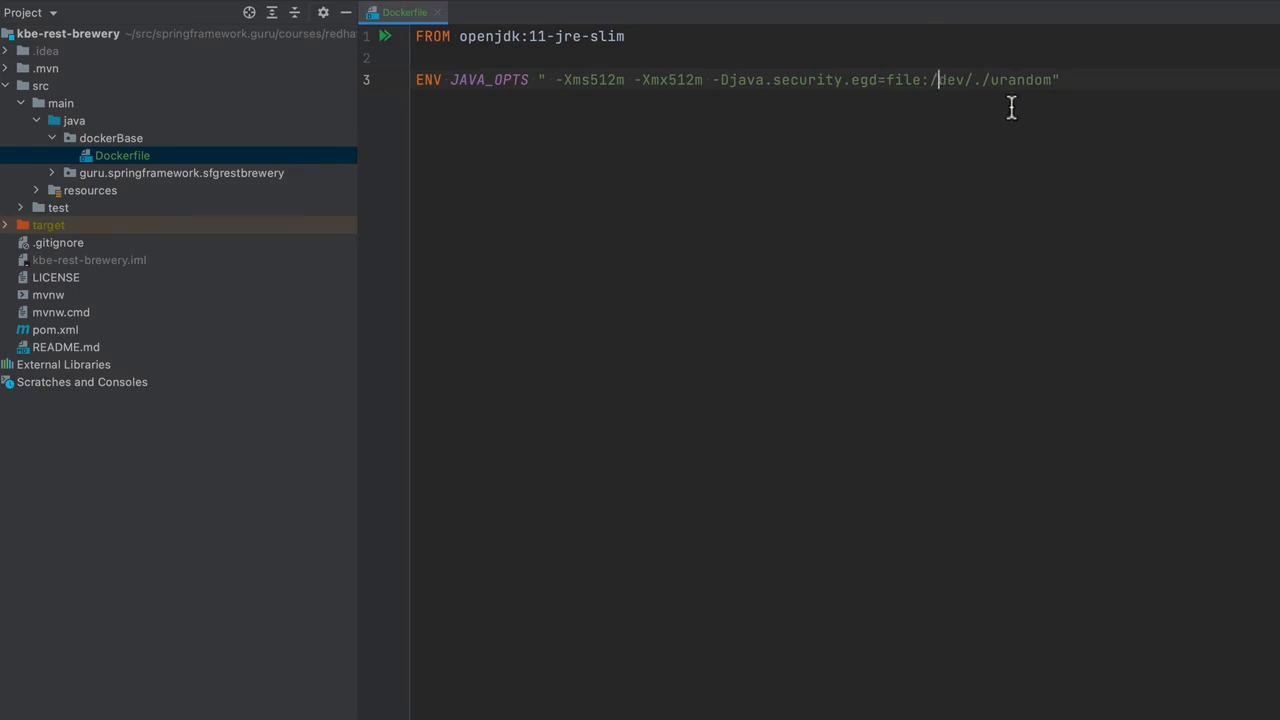
{"action": "mouse_move", "coordinate": [1108, 84]}
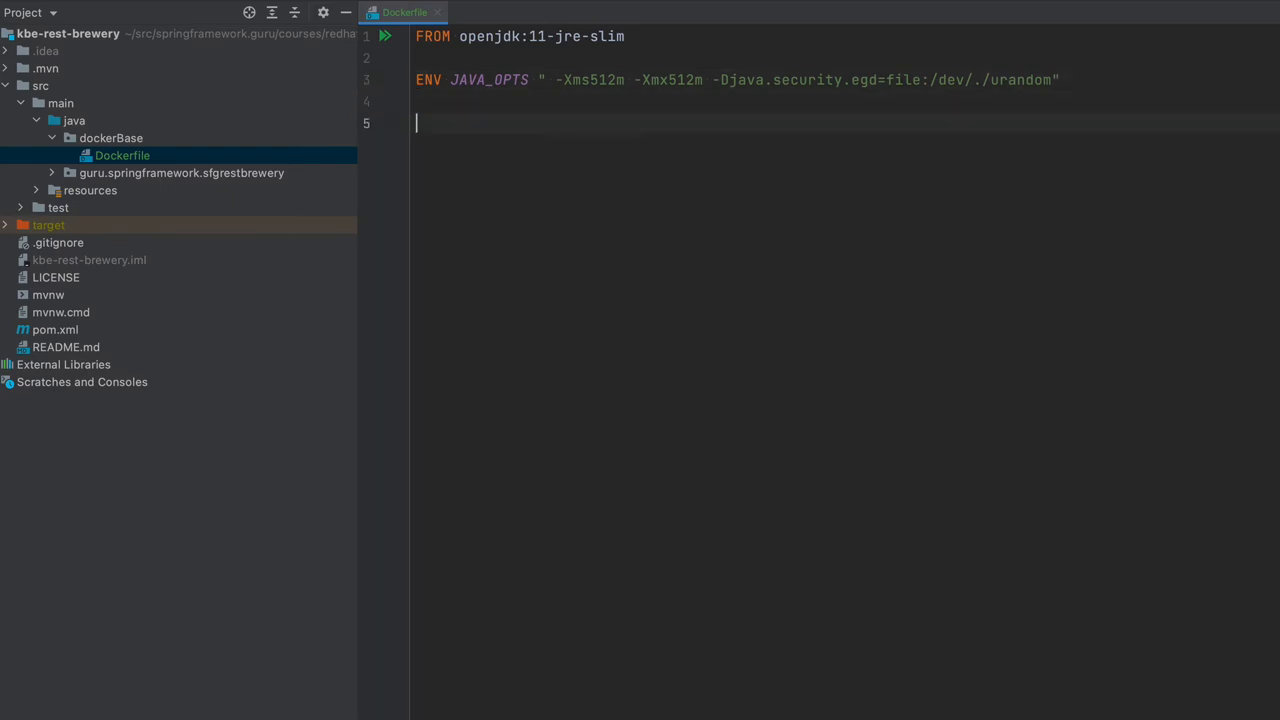
- Add WORKDIR application and begin a COPY instruction, revealing the target folder
{"action": "type", "text": "WOR"}
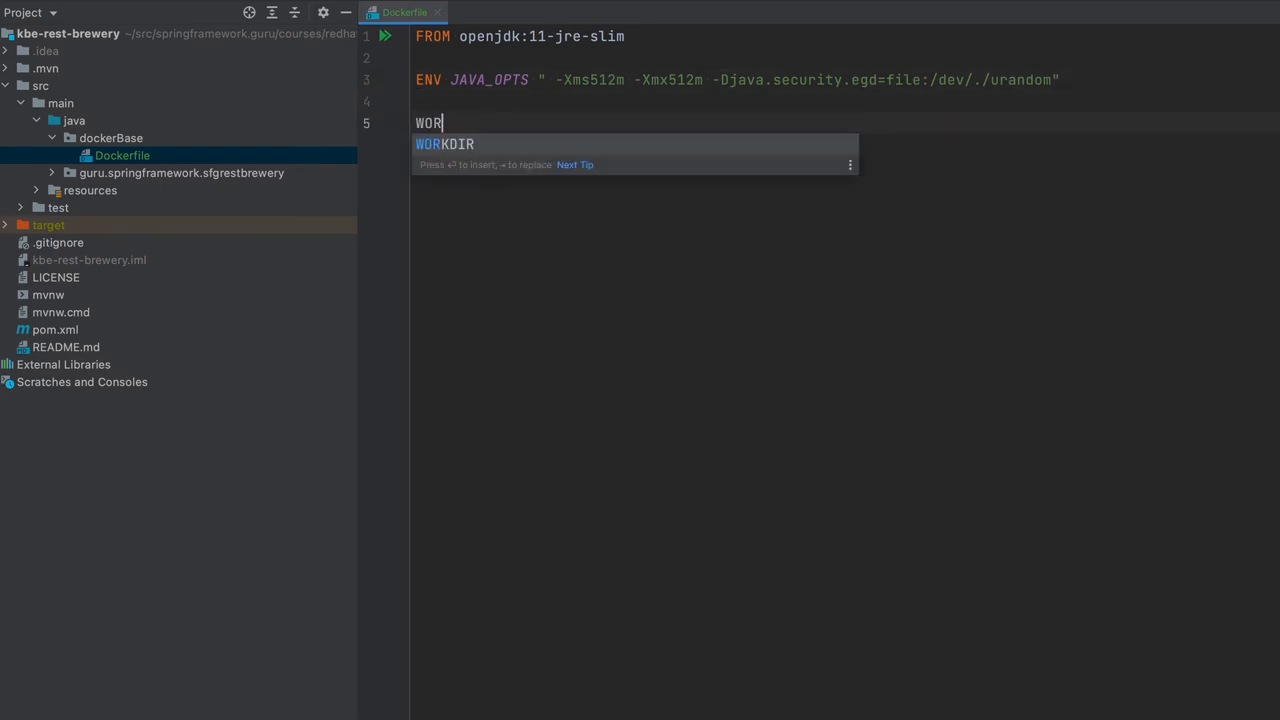
{"action": "type", "text": "KDIR a"}
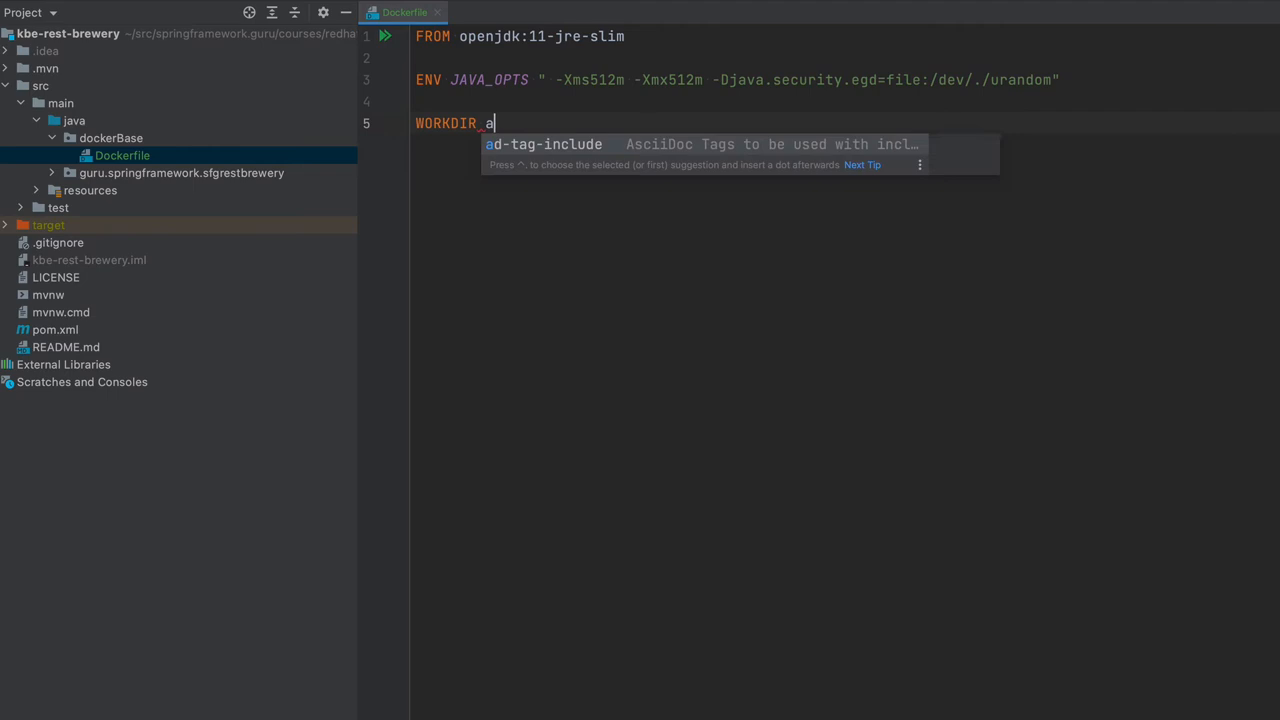
{"action": "type", "text": "pplication"}
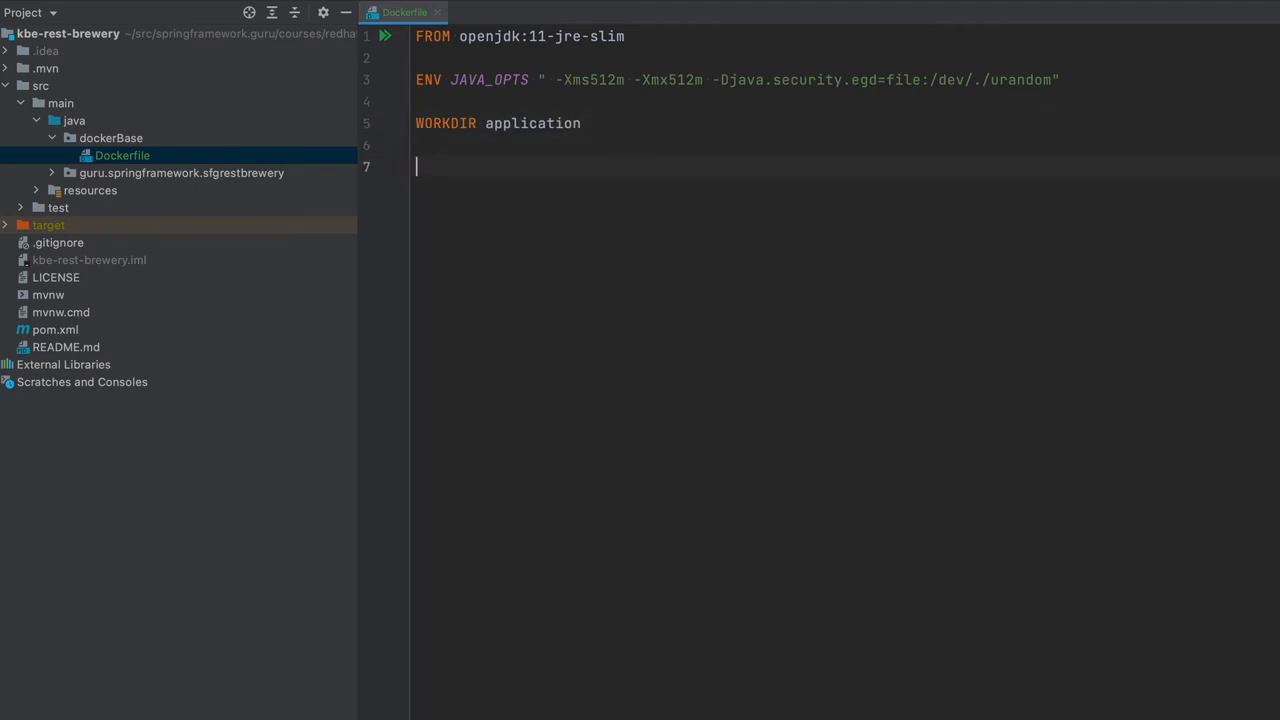
{"action": "type", "text": "COPY"}
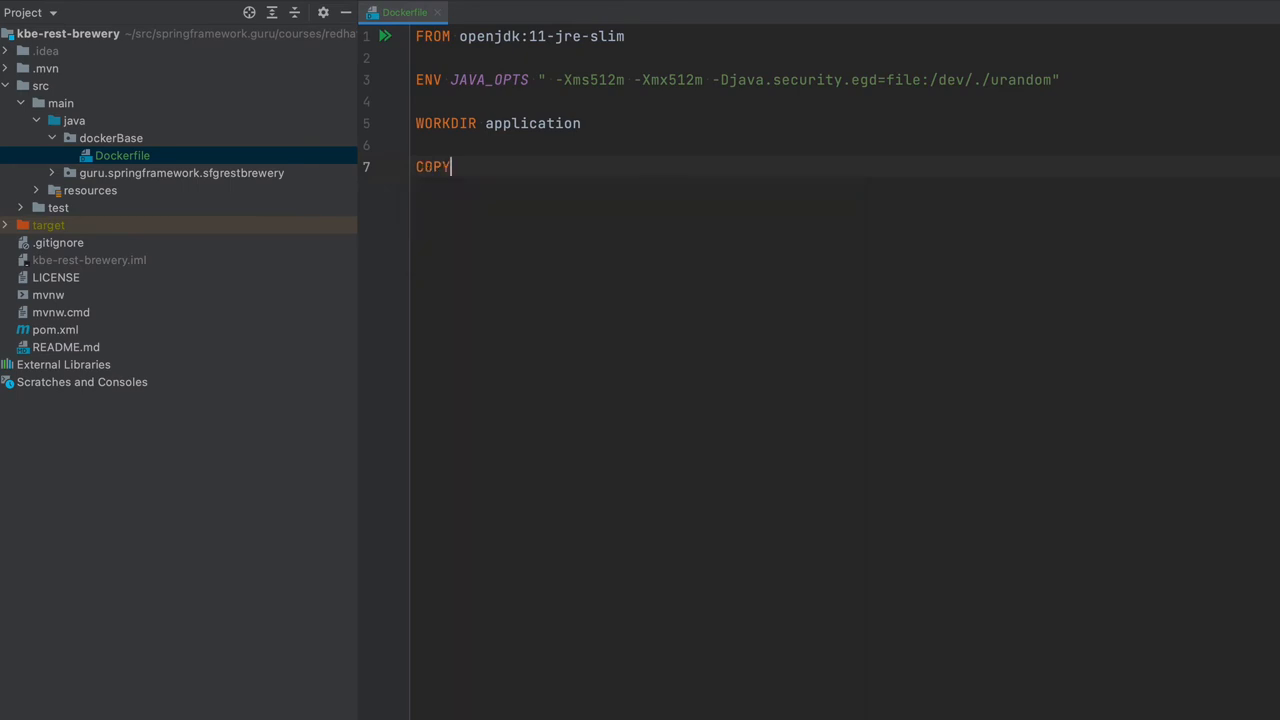
{"action": "mouse_move", "coordinate": [1004, 198]}
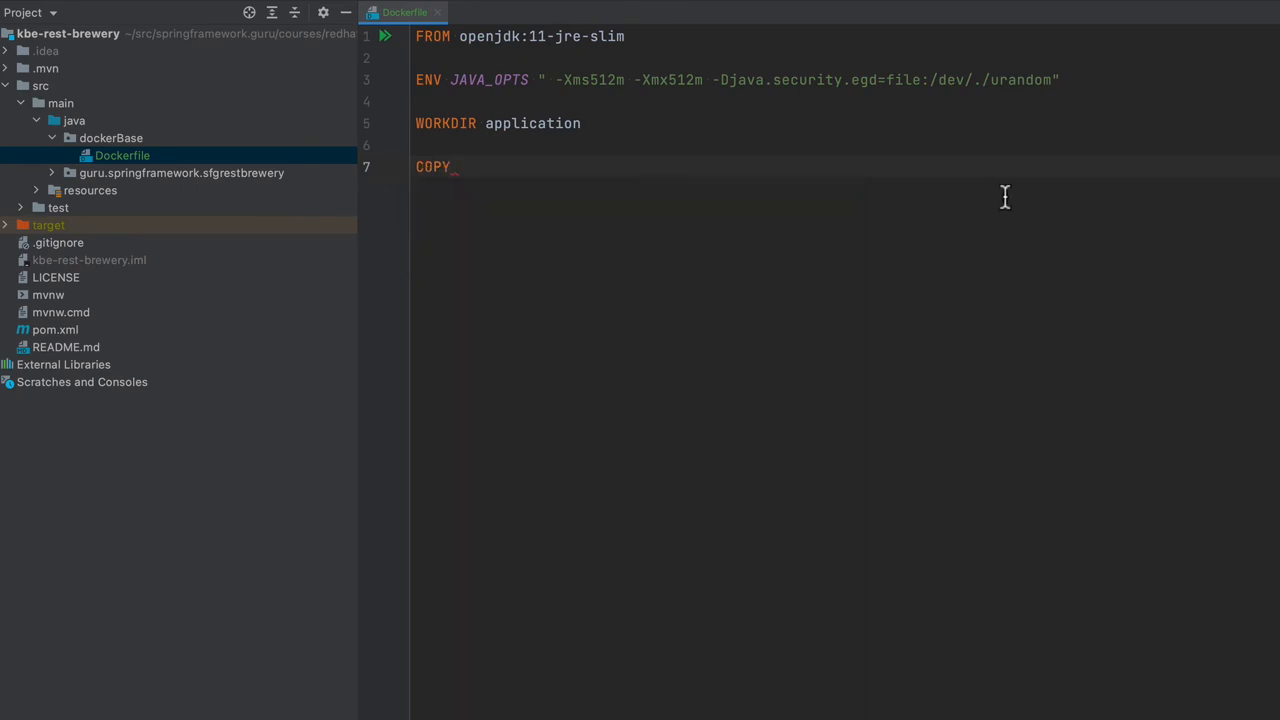
{"action": "mouse_move", "coordinate": [700, 228]}
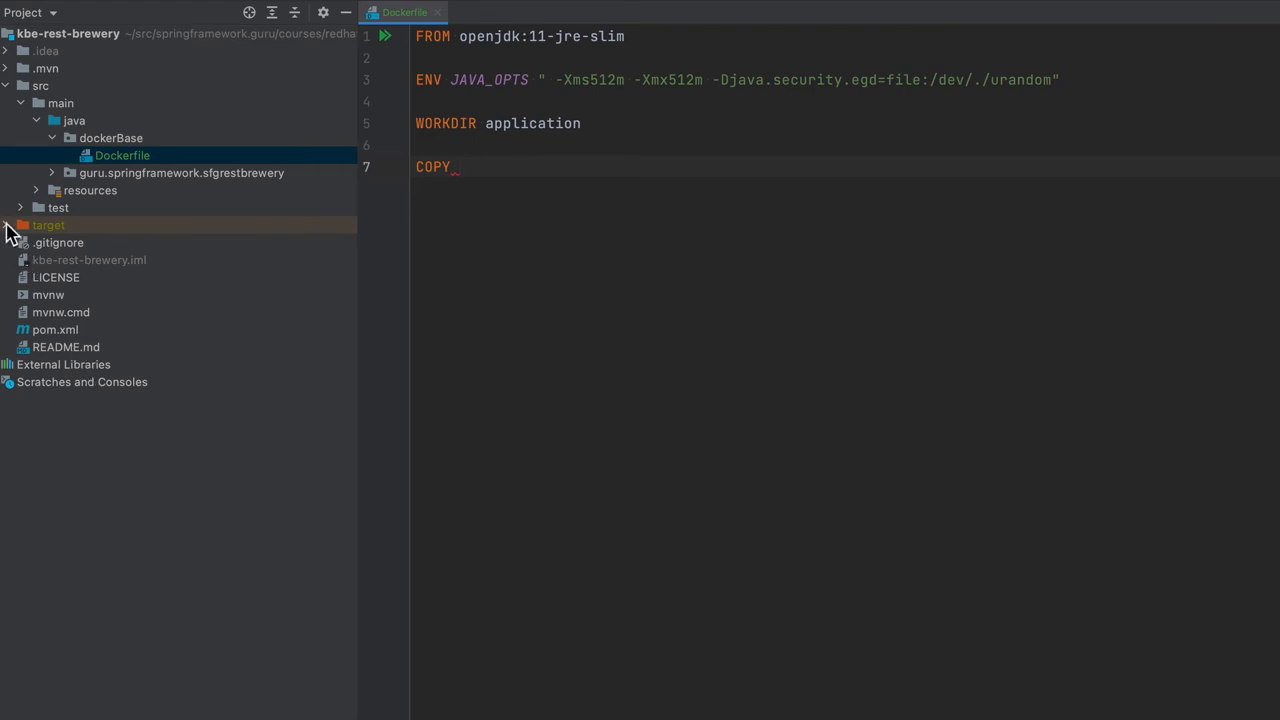
{"action": "left_click", "coordinate": [8, 224]}
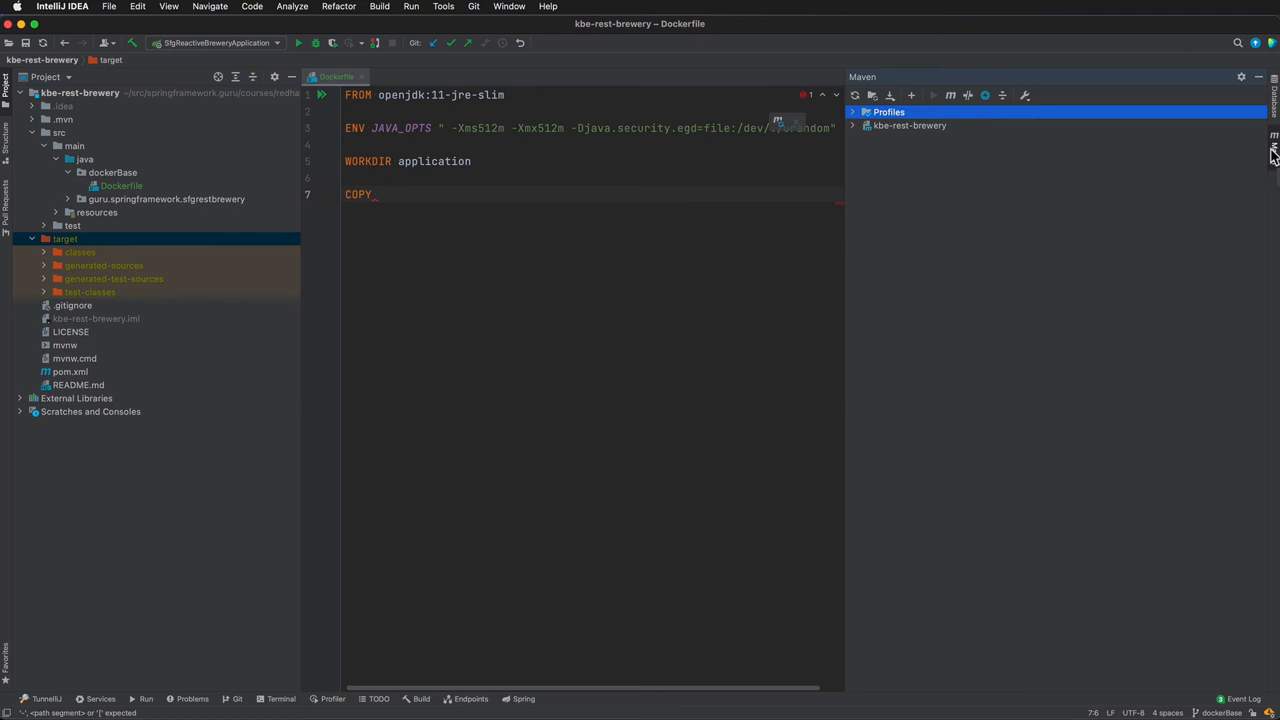
- Run the Maven package lifecycle phase to build kbe-rest-brewery-0.0.1-SNAPSHOT.jar in target
{"action": "left_click", "coordinate": [908, 124]}
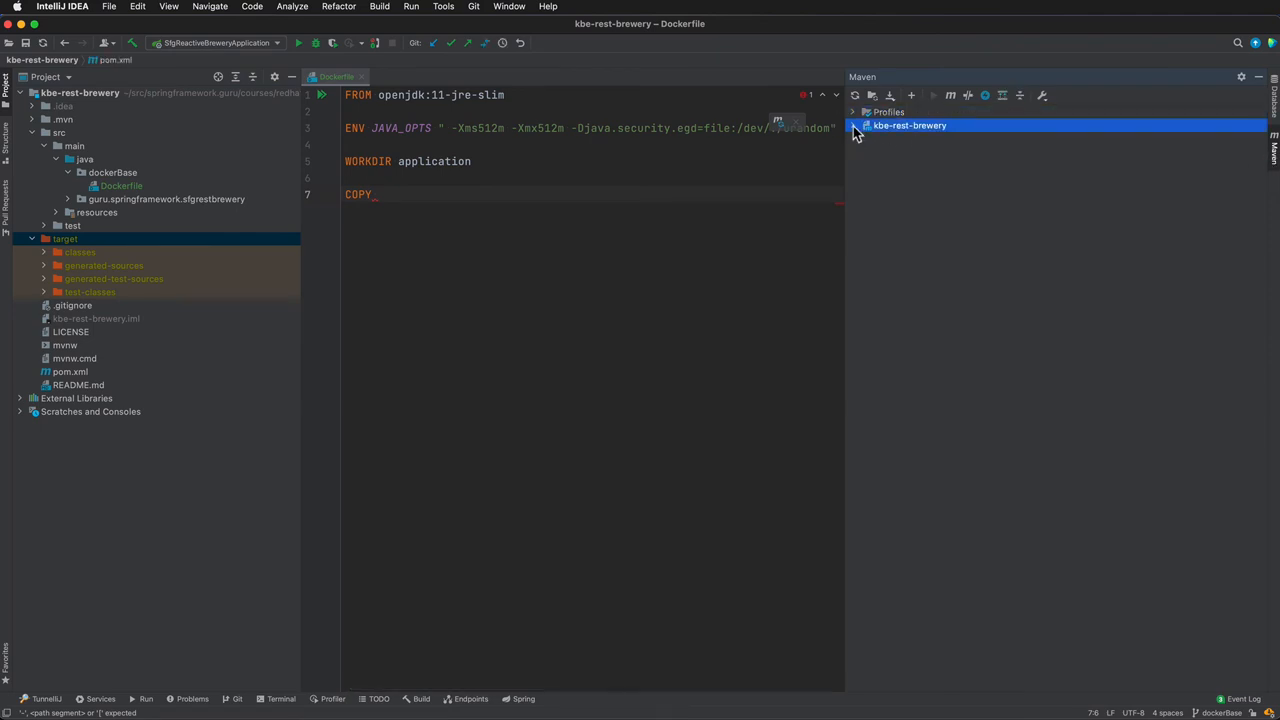
{"action": "left_click", "coordinate": [856, 124]}
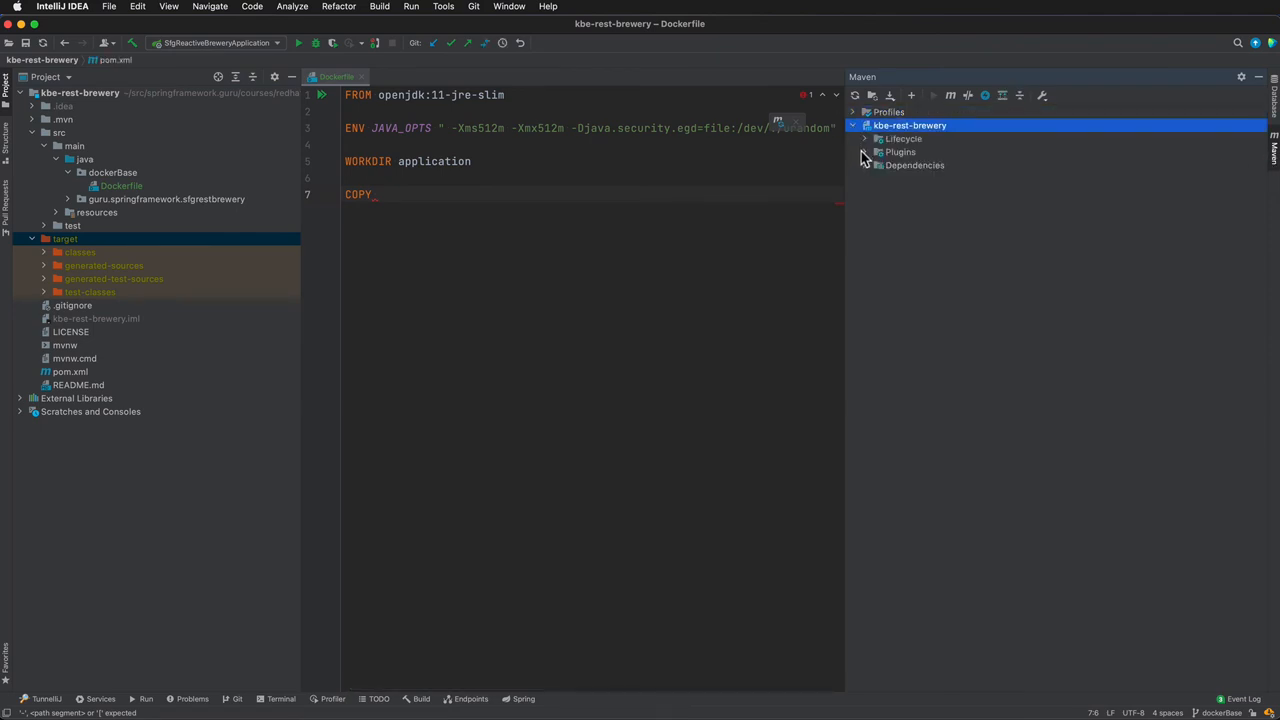
{"action": "left_click", "coordinate": [864, 140]}
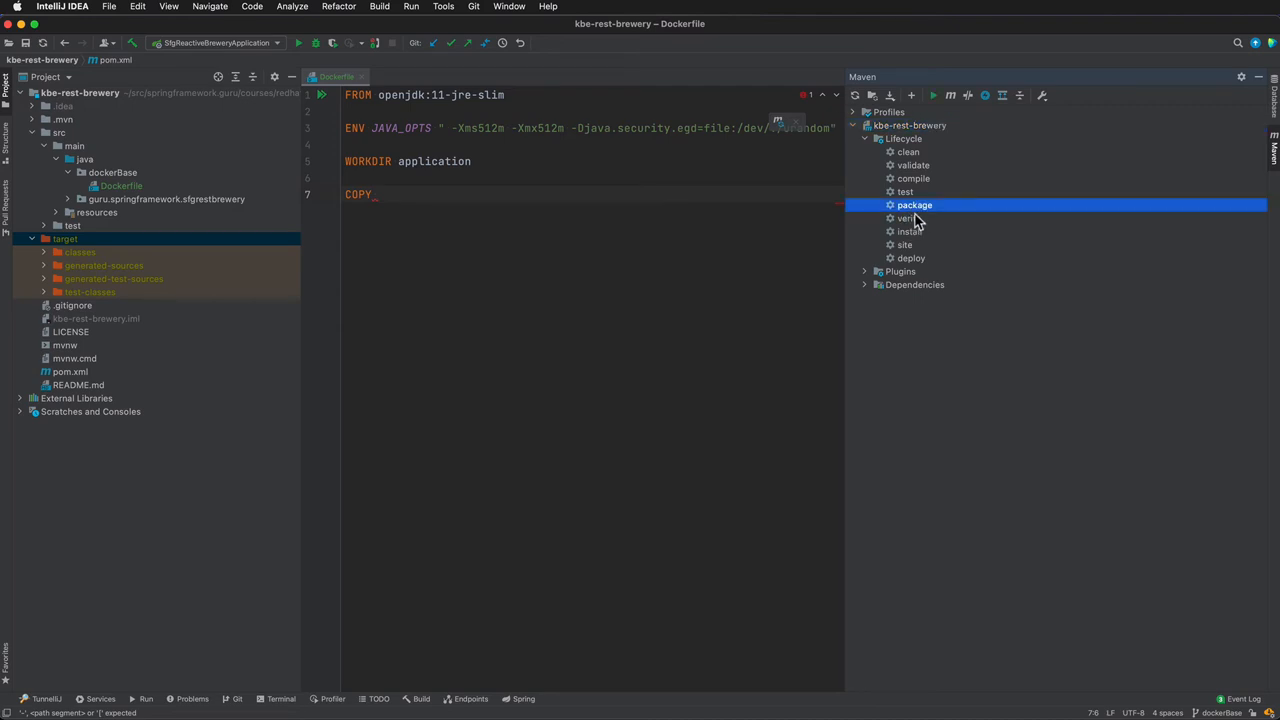
{"action": "mouse_move", "coordinate": [916, 218]}
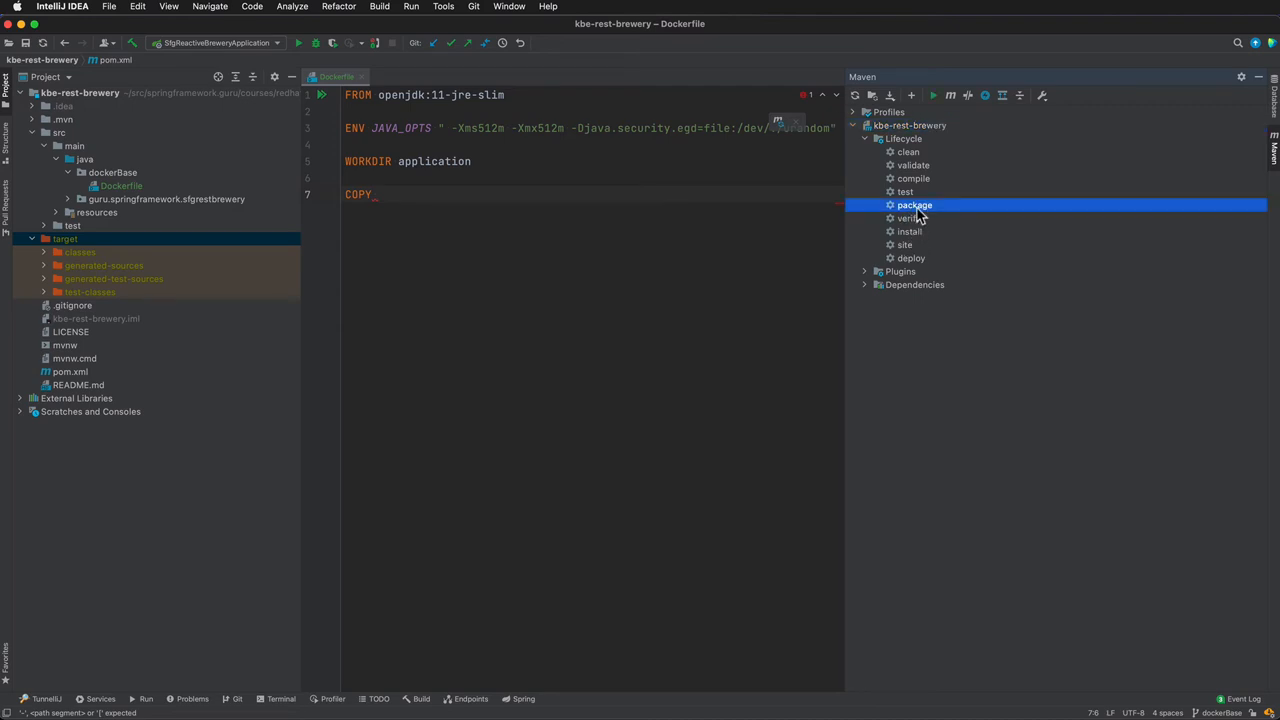
{"action": "double_click", "coordinate": [914, 204]}
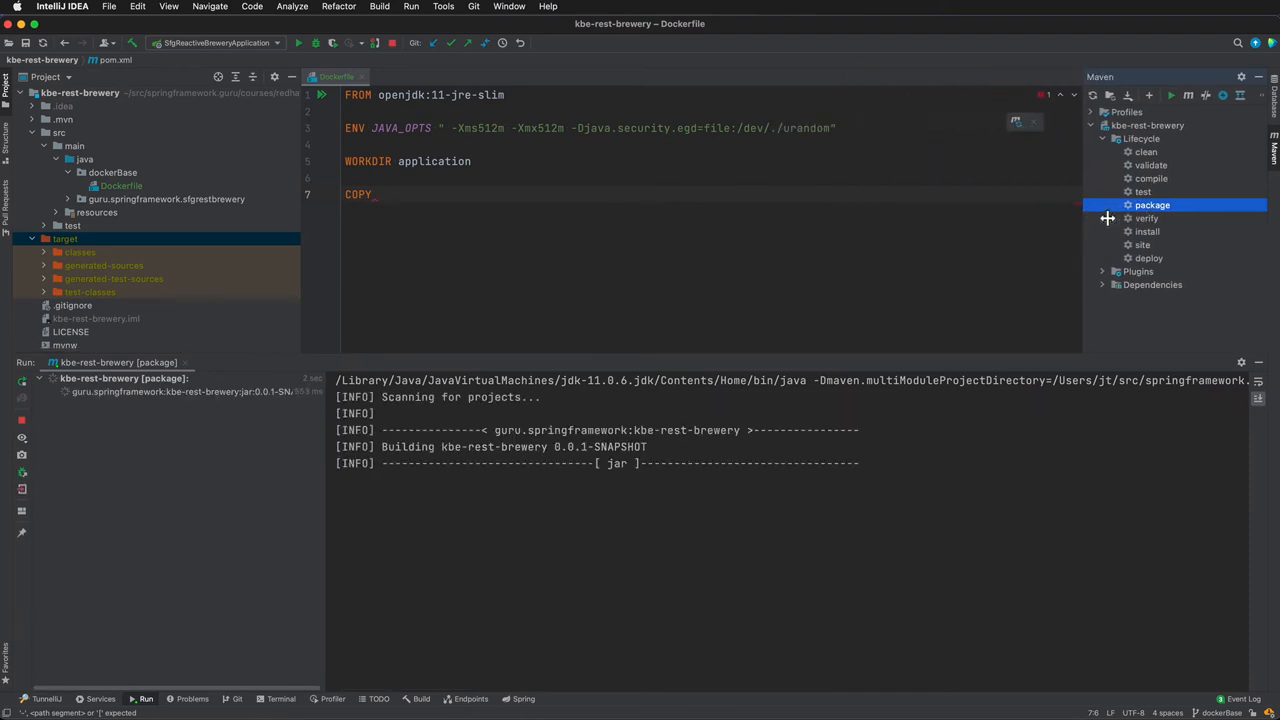
{"action": "double_click", "coordinate": [1152, 204]}
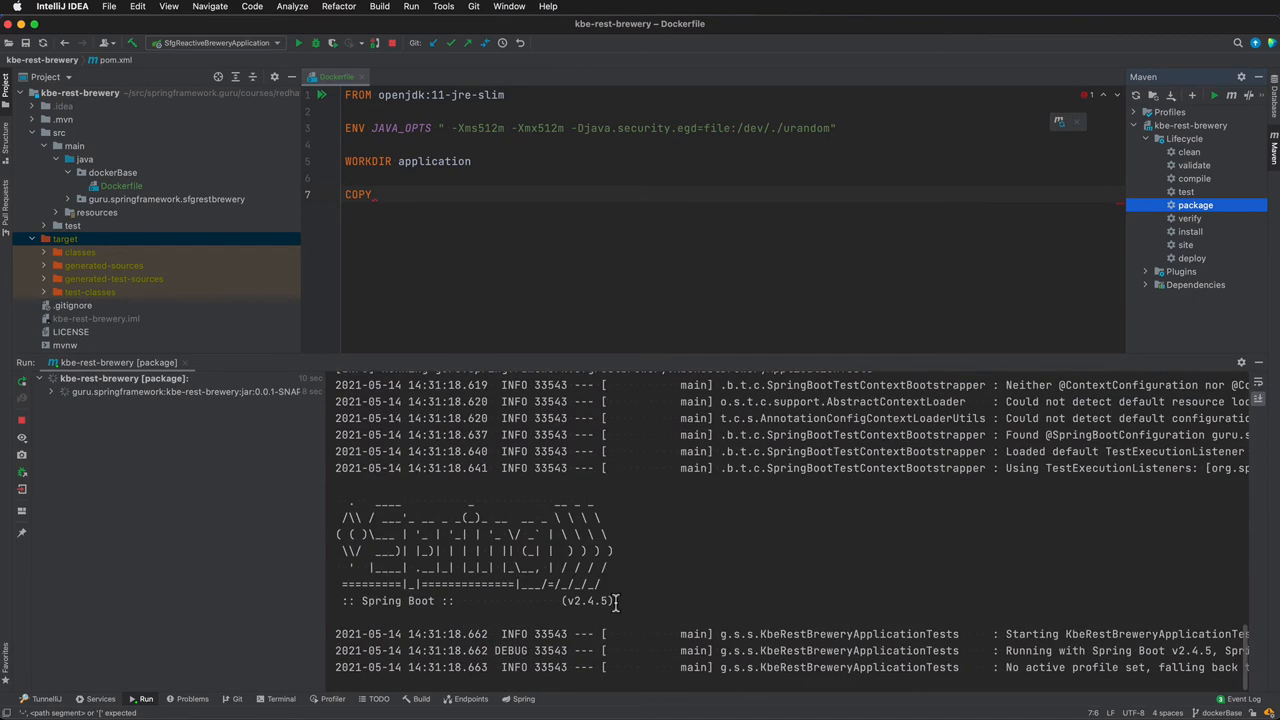
{"action": "scroll", "scroll_direction": "down", "scroll_amount": 3}
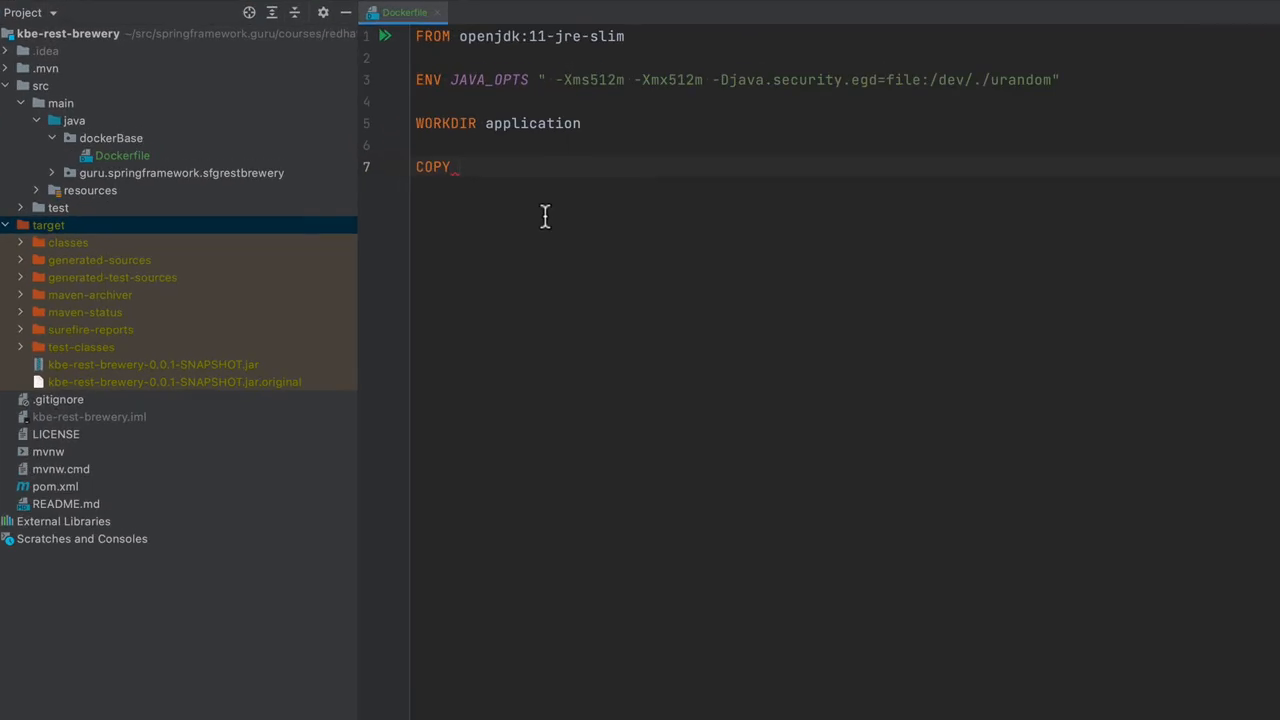
- Extend the COPY source path to ../../../target/
{"action": "type", "text": "../../../"}
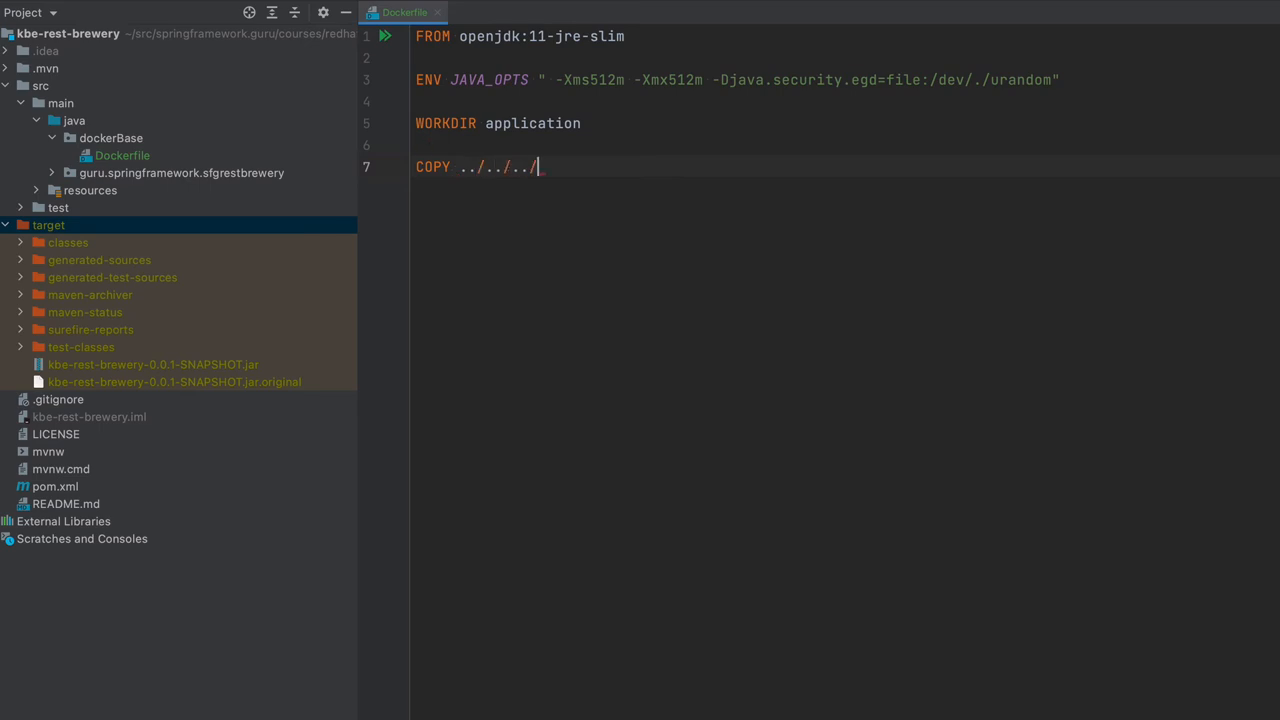
{"action": "type", "text": "target"}
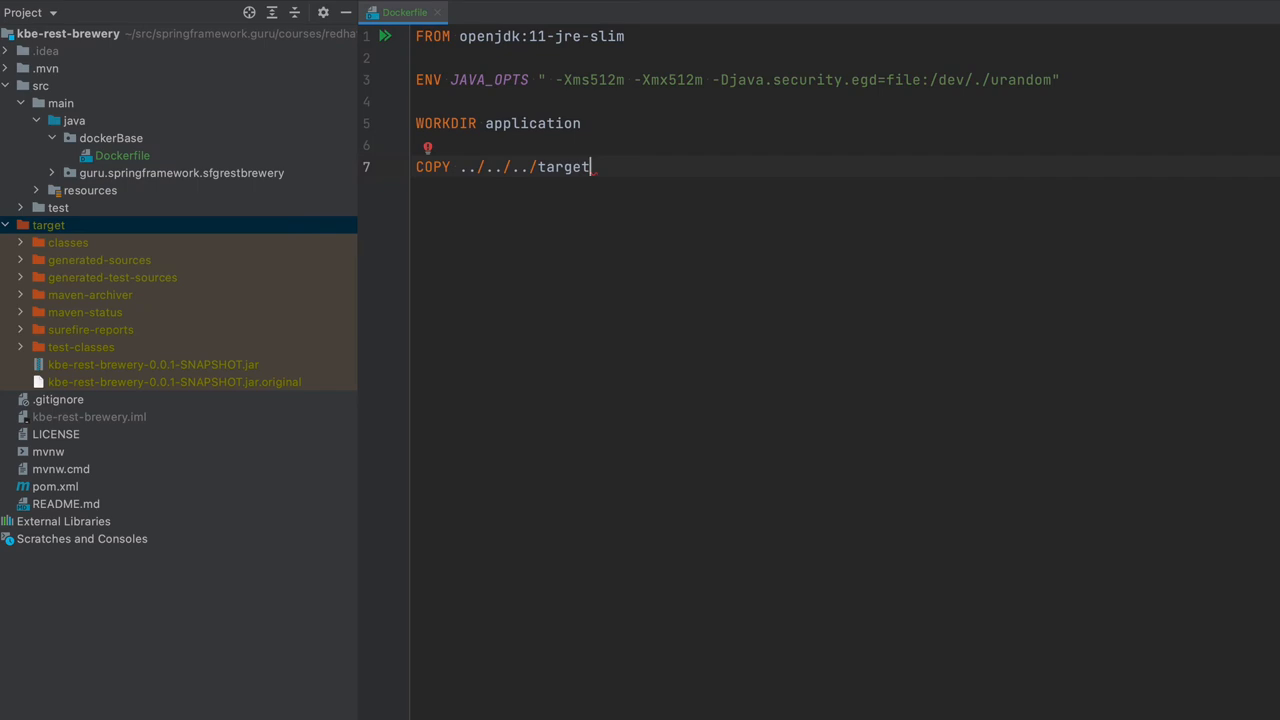
{"action": "type", "text": "/"}
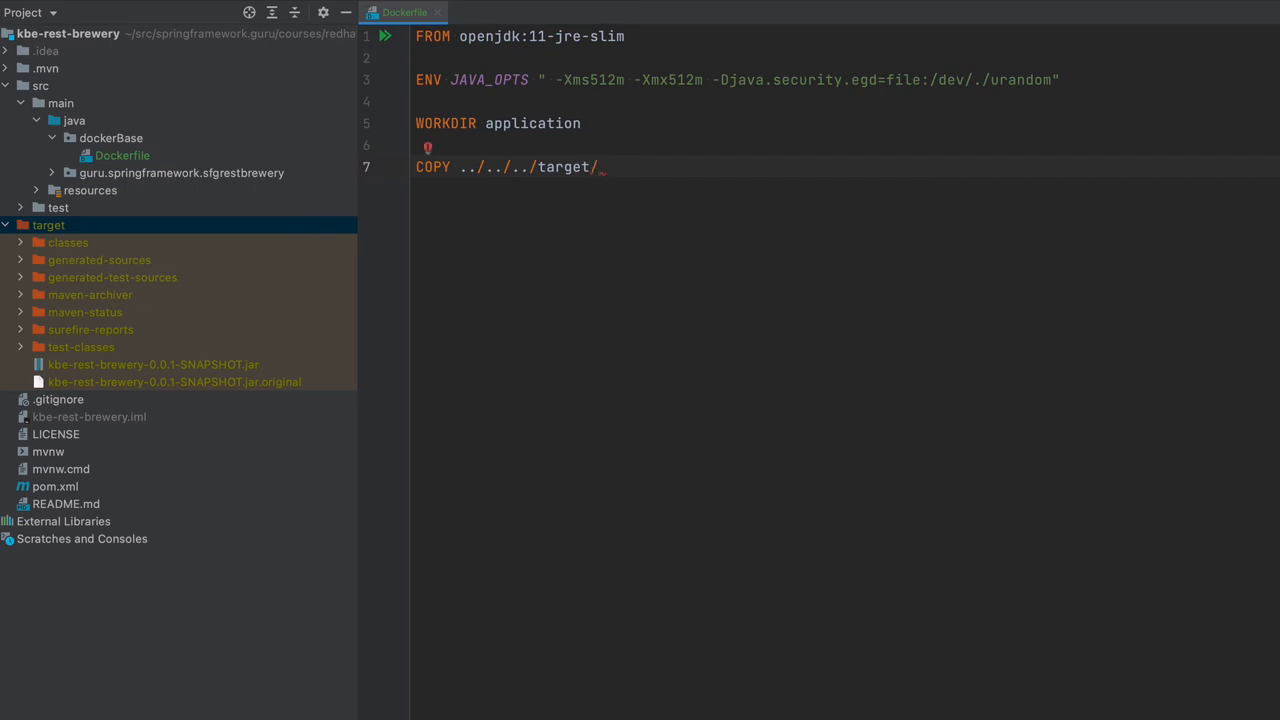
{"action": "mouse_move", "coordinate": [88, 152]}
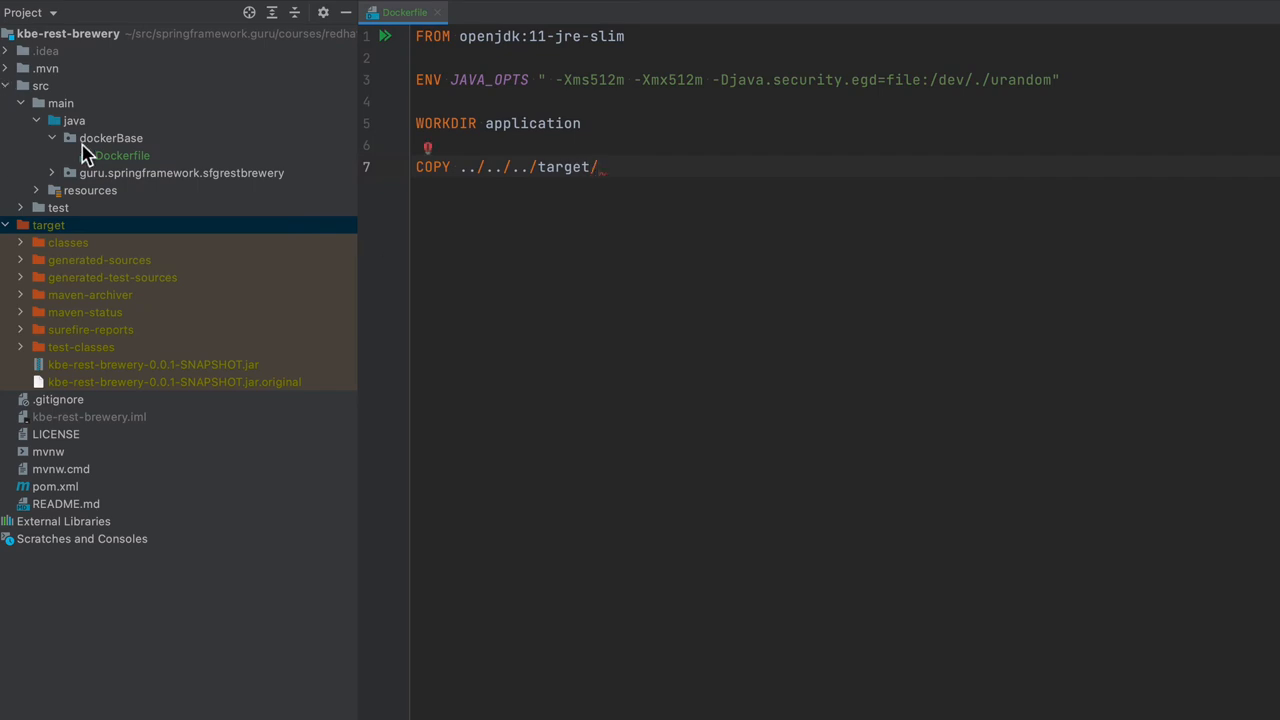
- Move the dockerBase folder directly under src/main via the Move refactor
{"action": "left_click", "coordinate": [120, 156]}
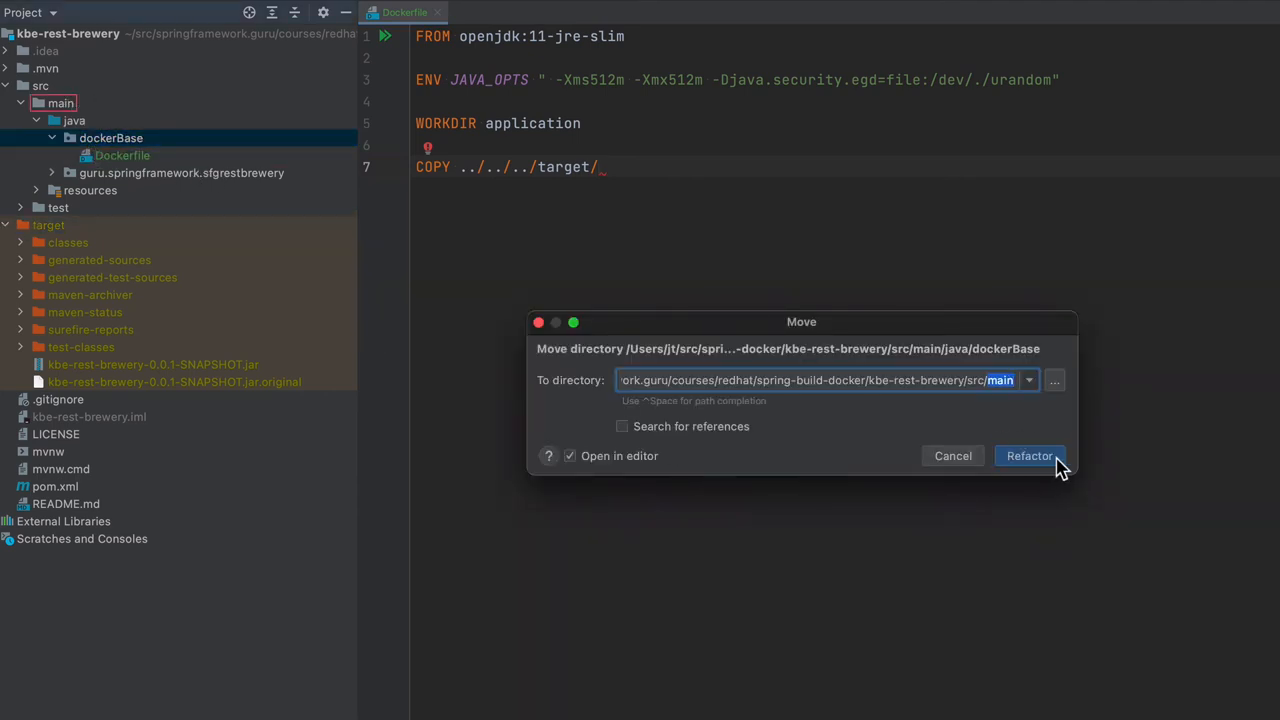
{"action": "left_click", "coordinate": [1028, 456]}
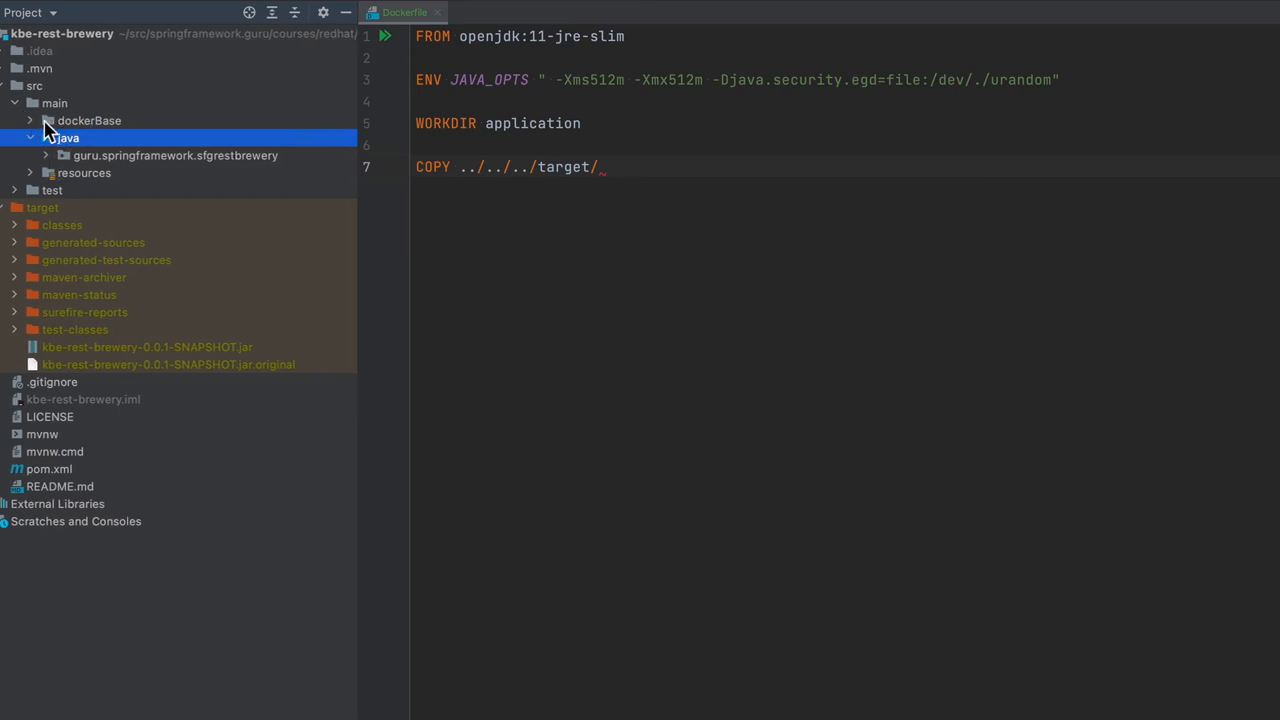
- Complete the COPY line as ../../../target/kbe-rest-brewery-0.0.1-SNAPSHOT.jar ./ and start a new line
{"action": "key", "text": "backspace"}
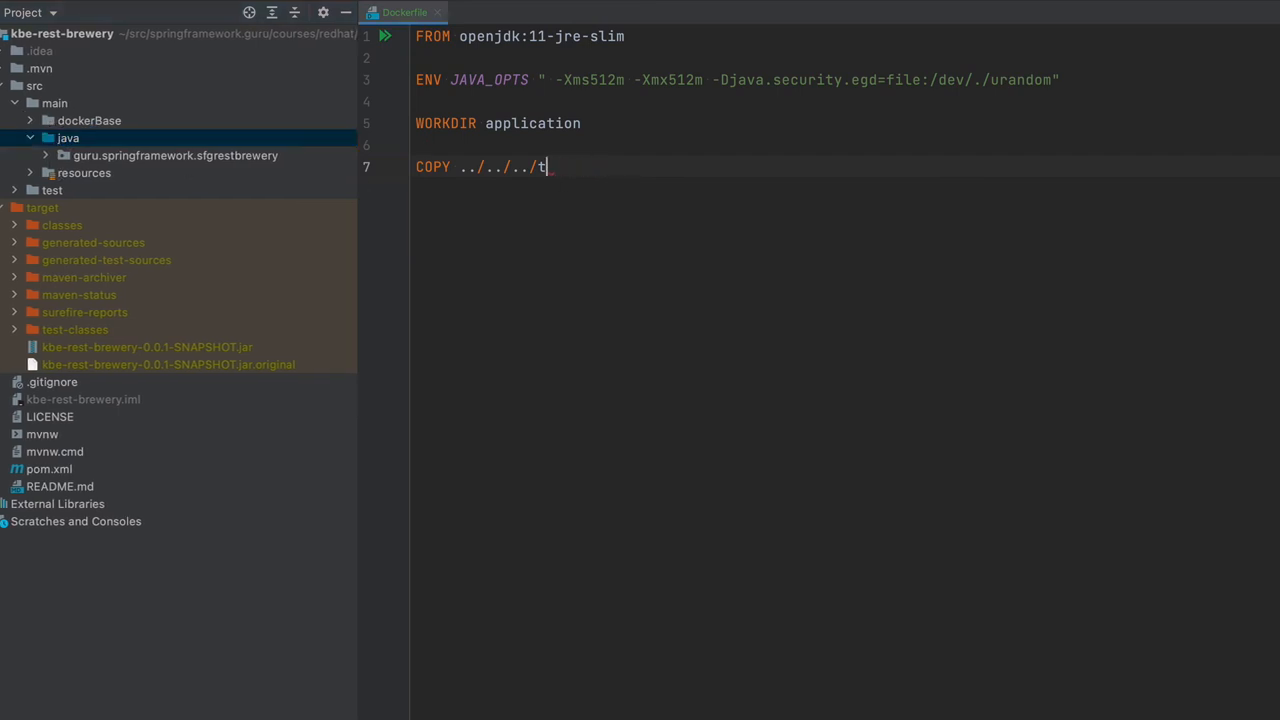
{"action": "type", "text": "arget"}
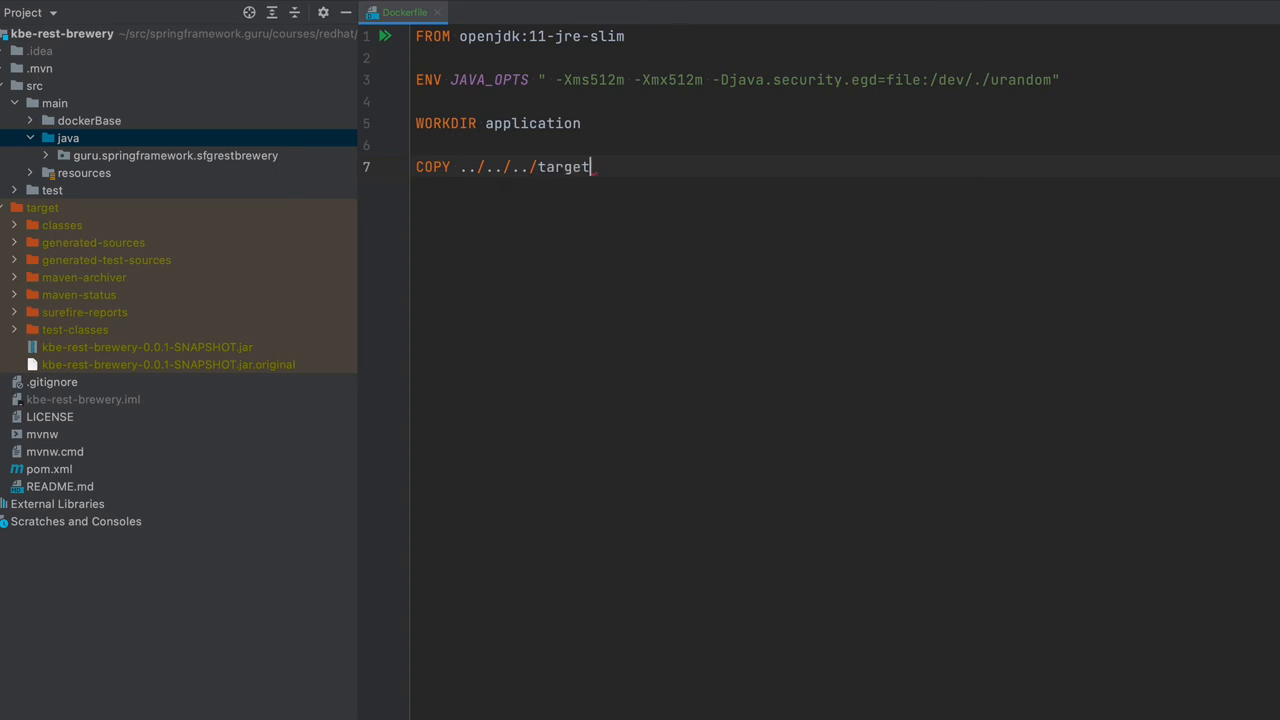
{"action": "type", "text": "/k"}
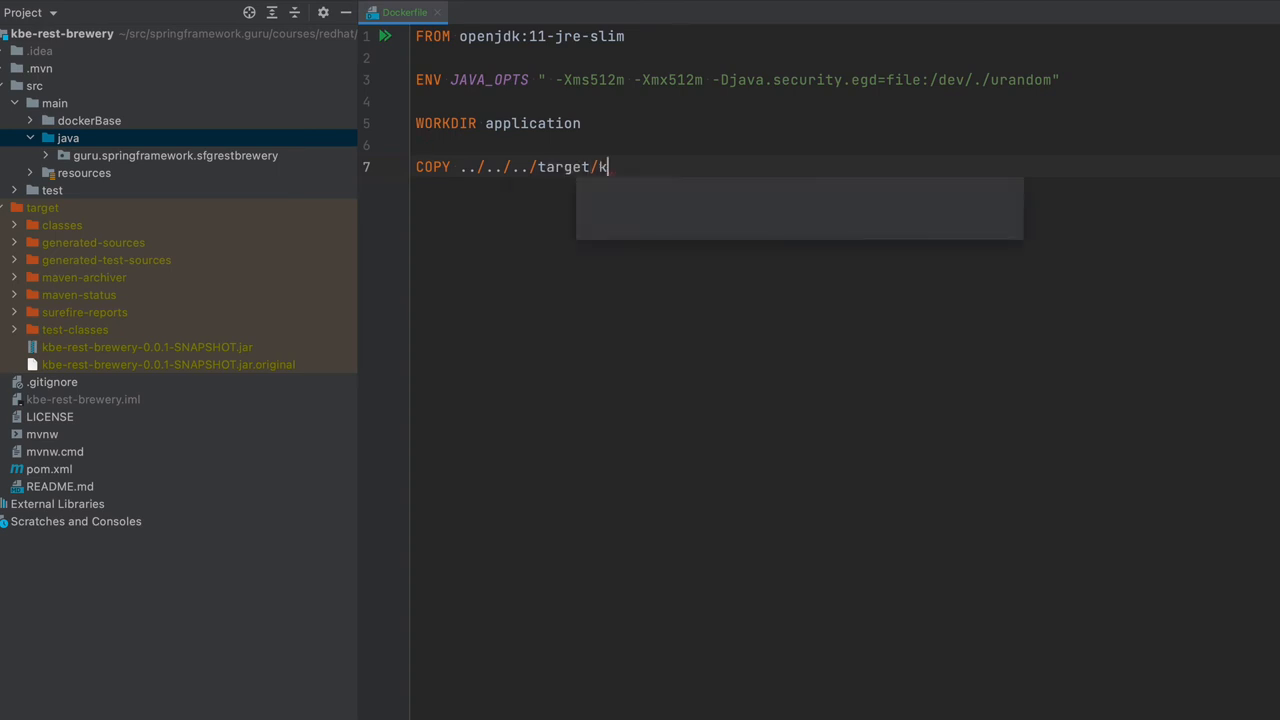
{"action": "type", "text": "K"}
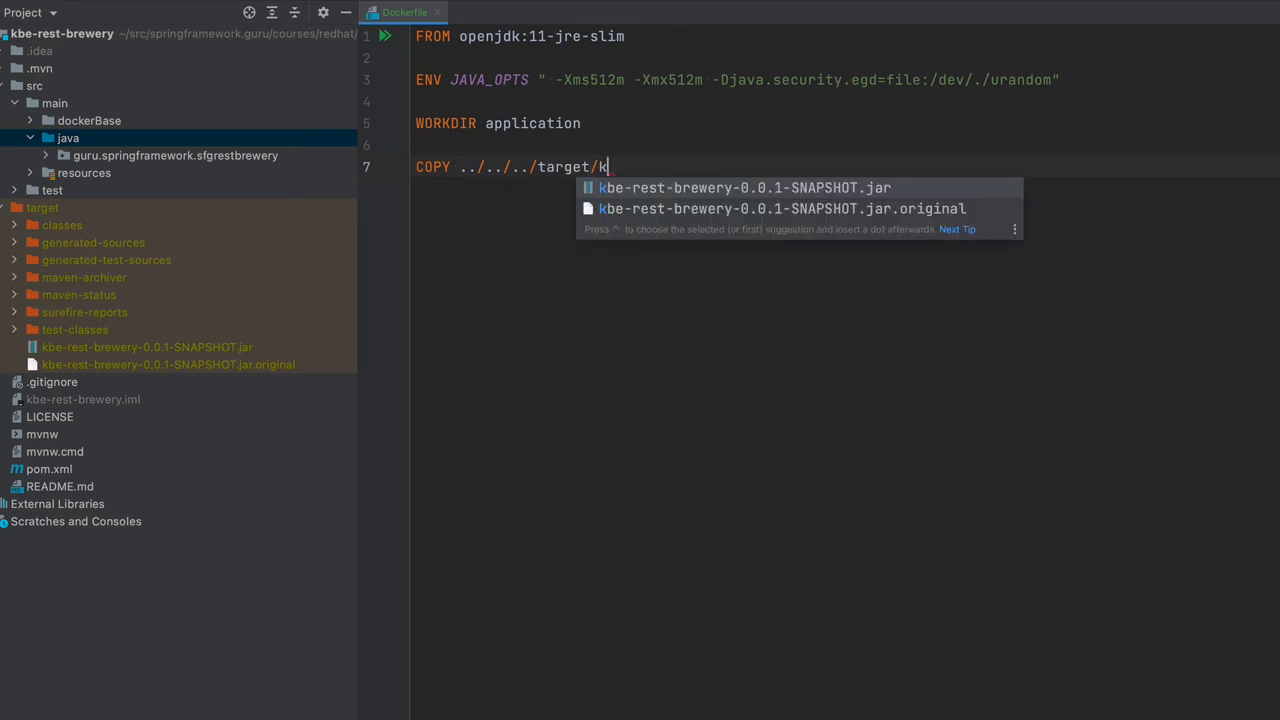
{"action": "mouse_move", "coordinate": [648, 222]}
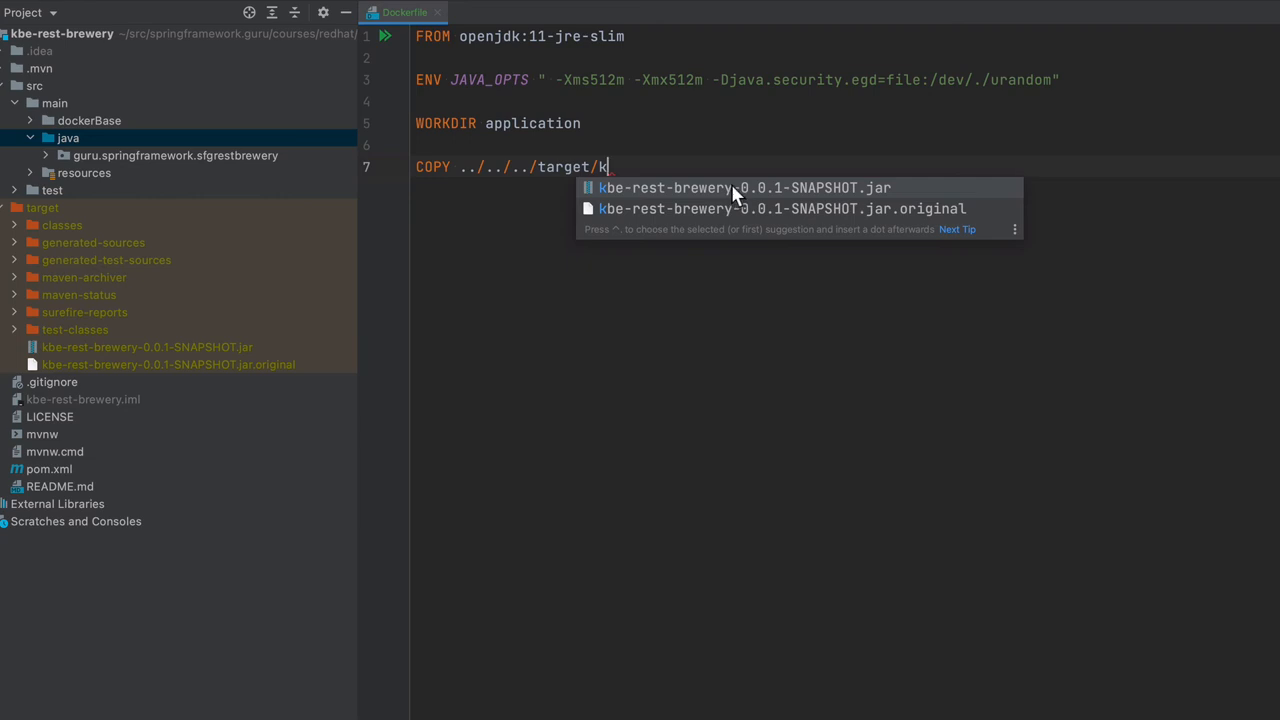
{"action": "mouse_move", "coordinate": [750, 200]}
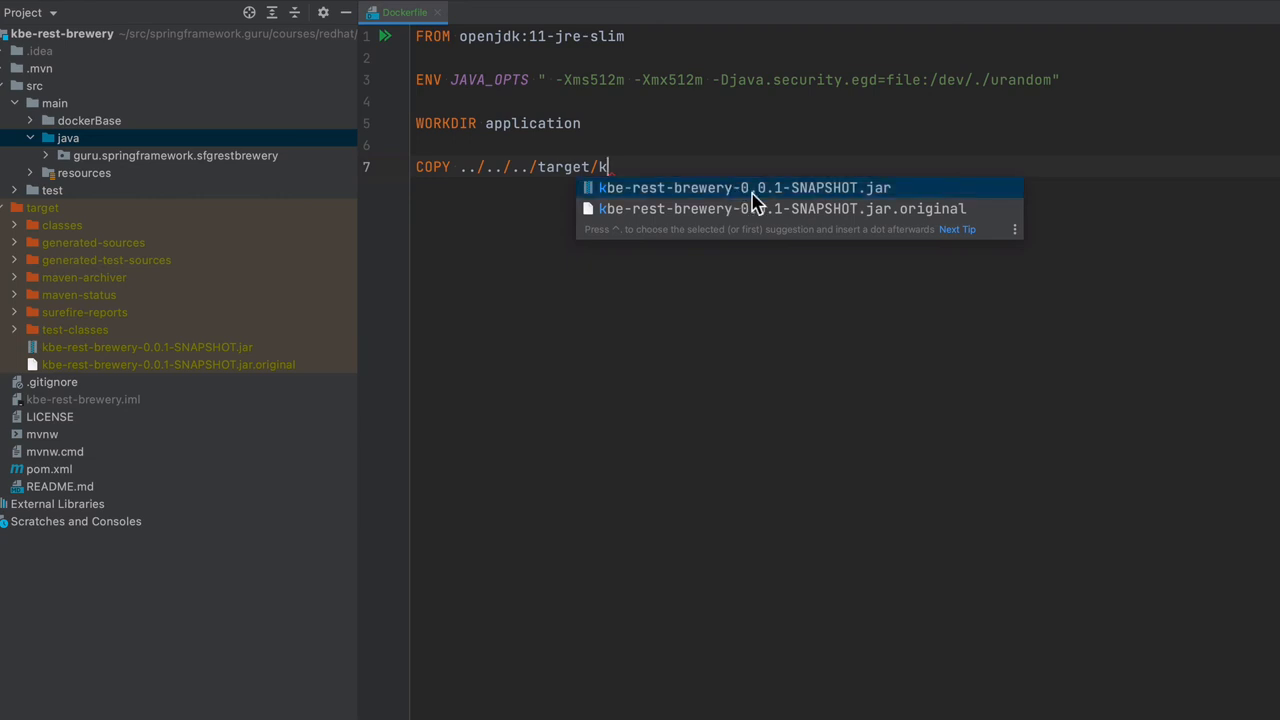
{"action": "left_click", "coordinate": [744, 188]}
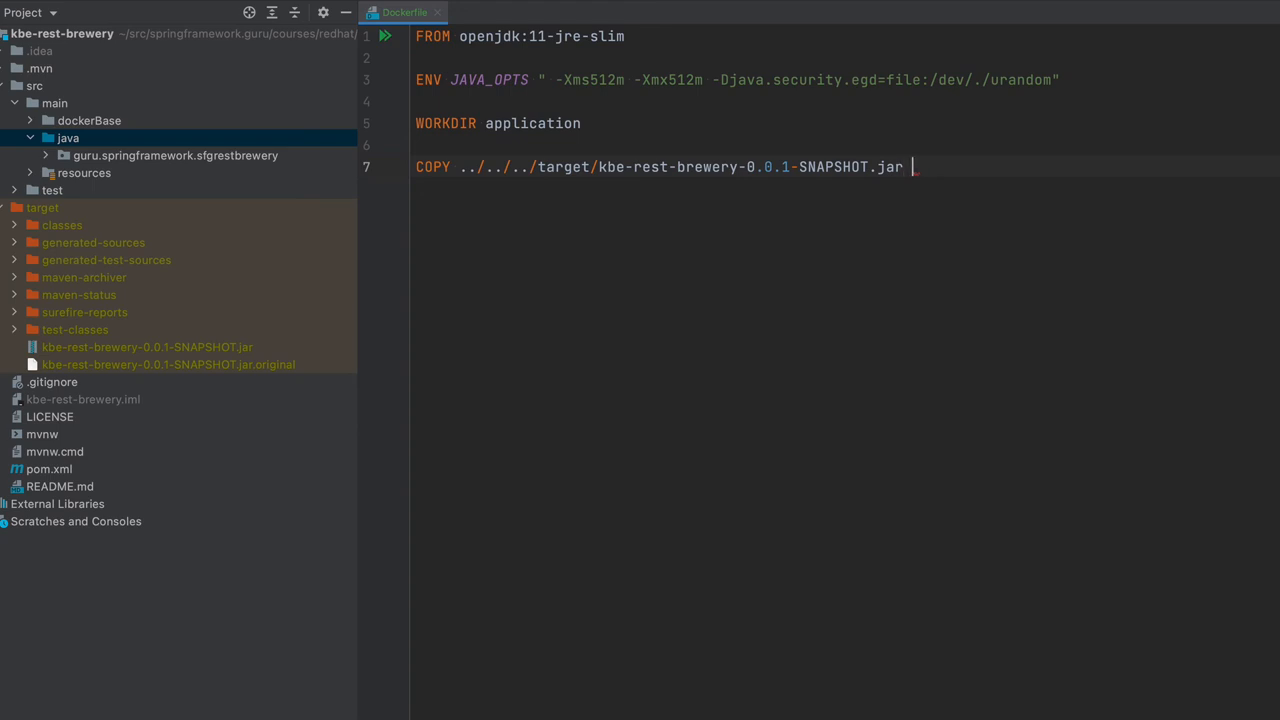
{"action": "type", "text": "./"}
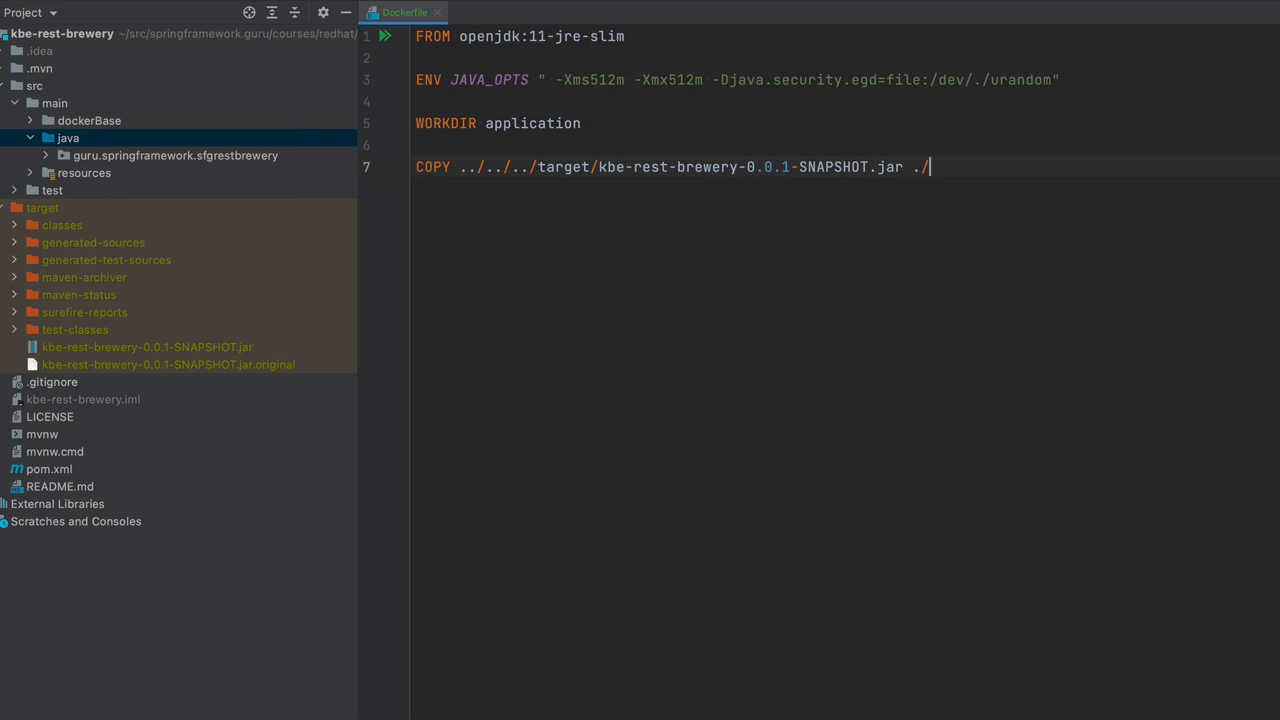
{"action": "key", "text": "Enter"}
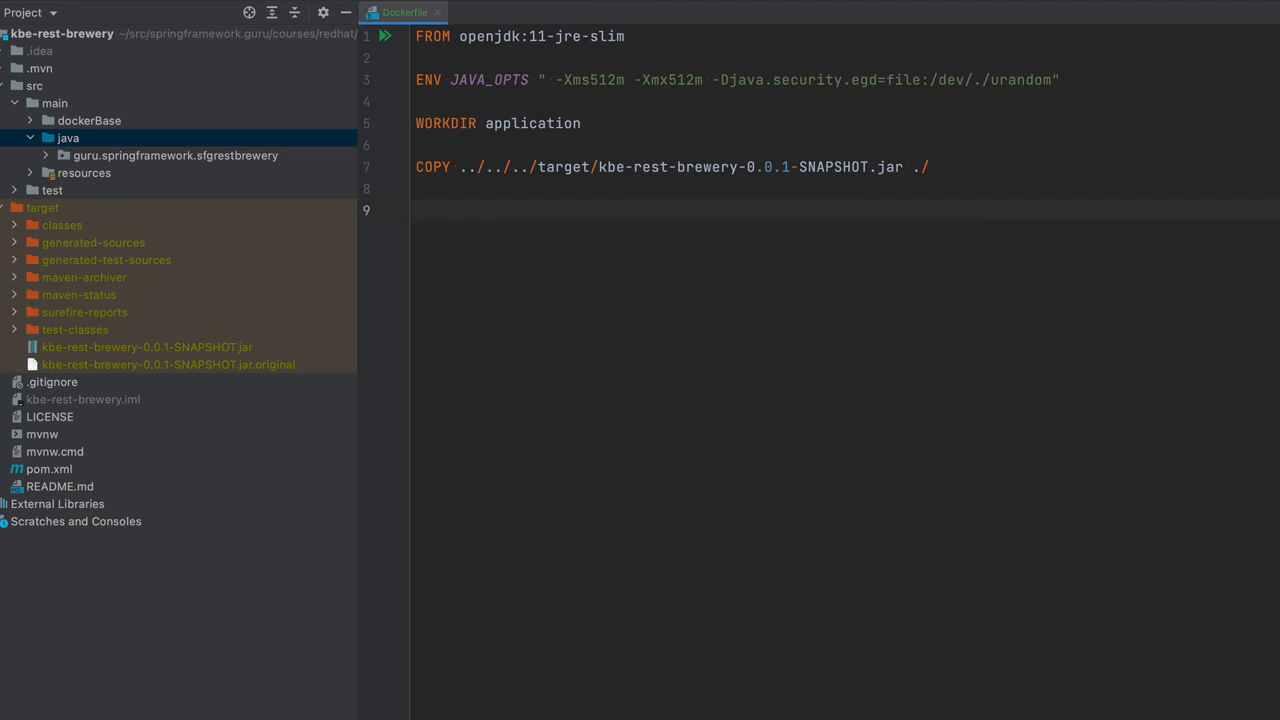
- Write ENTRYPOINT ["java", "-jar", ""] with the jar argument left empty
{"action": "type", "text": "ENTRYPOINT"}
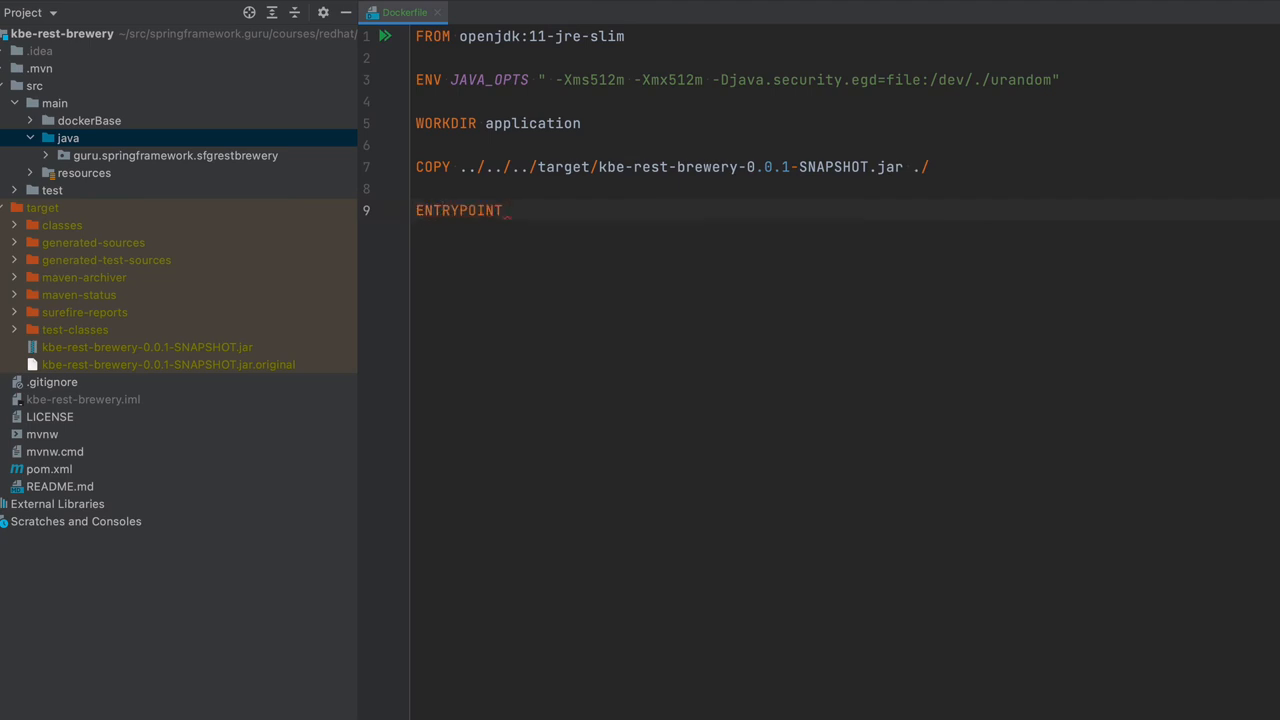
{"action": "type", "text": "[\"\"]"}
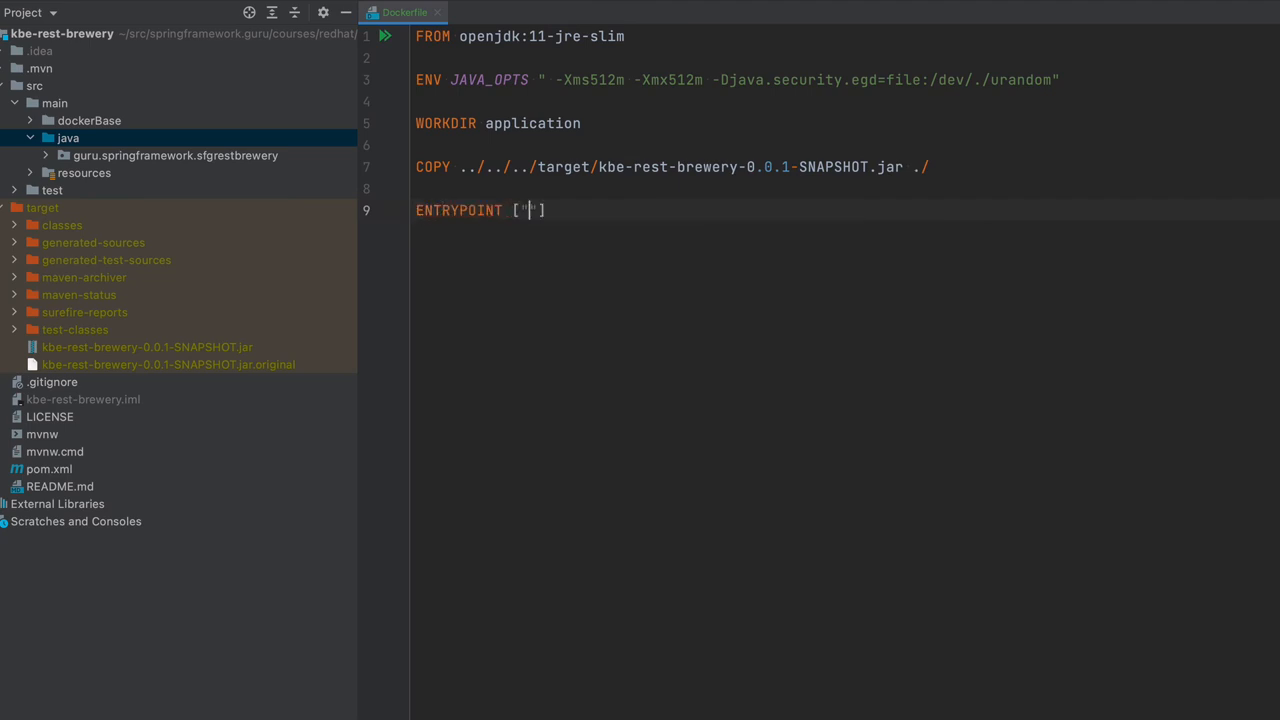
{"action": "type", "text": "j"}
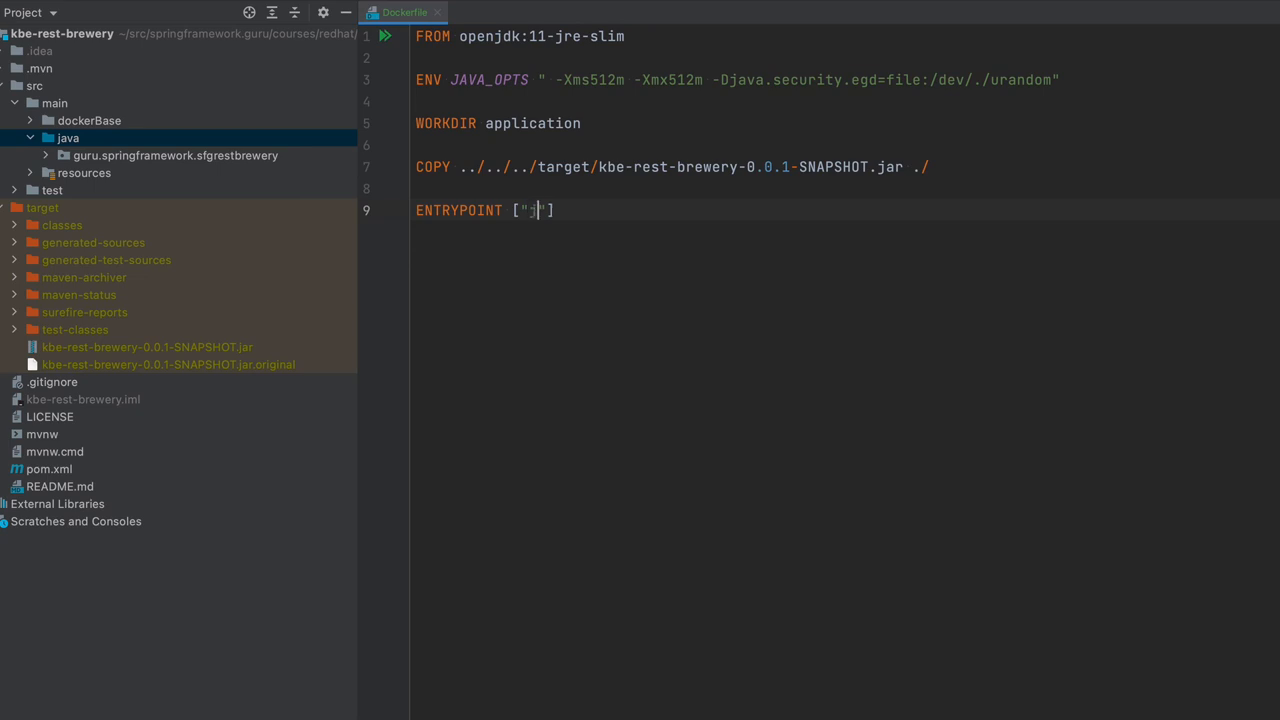
{"action": "type", "text": "ava"}
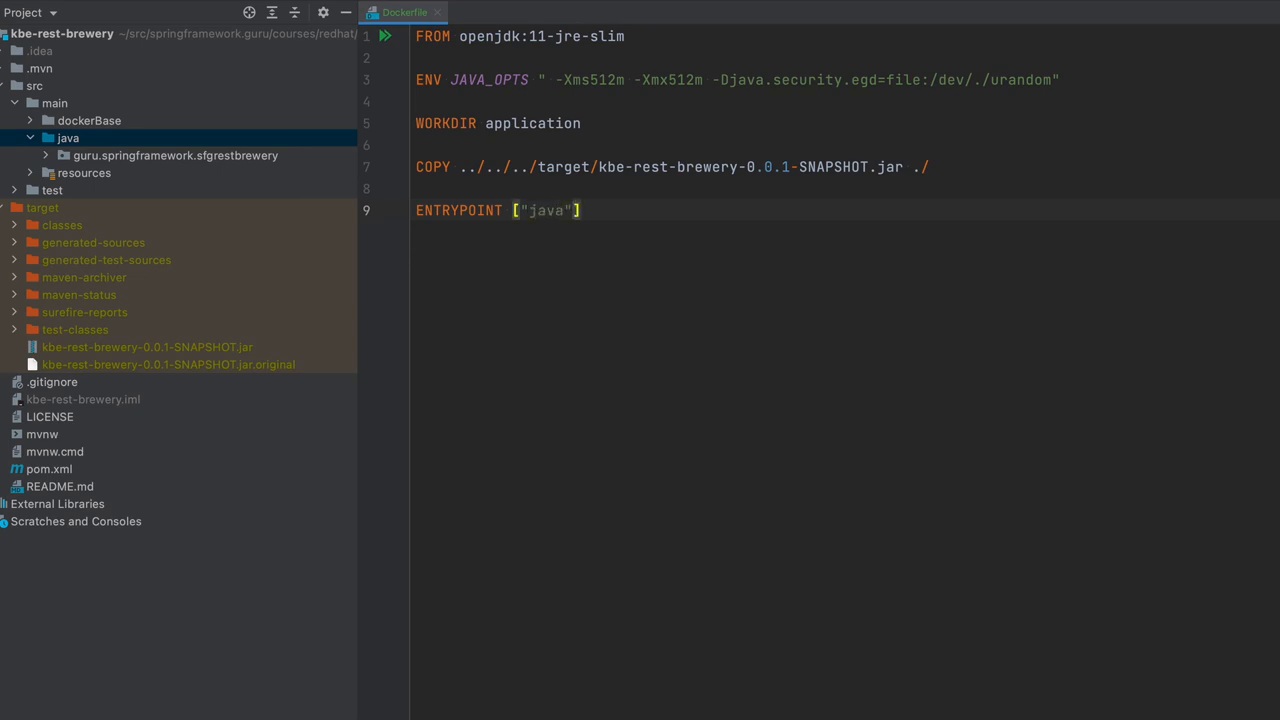
{"action": "type", "text": ", \"-"}
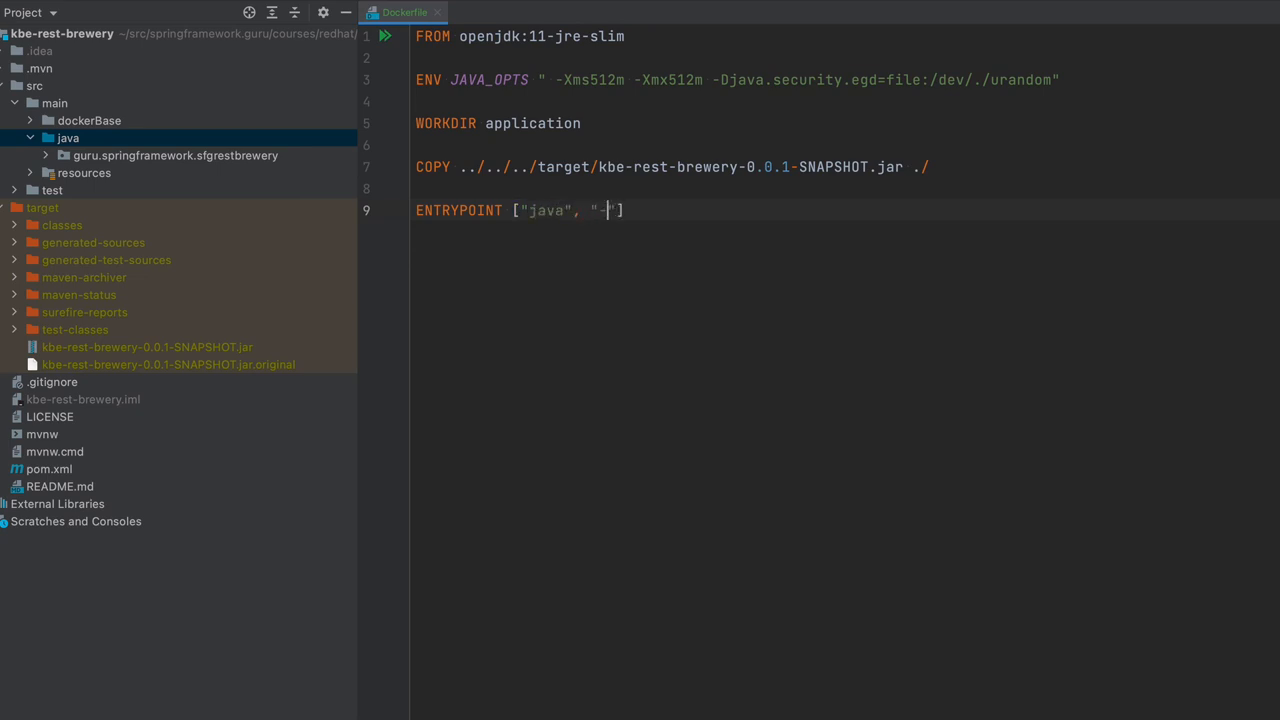
{"action": "type", "text": "jar\","}
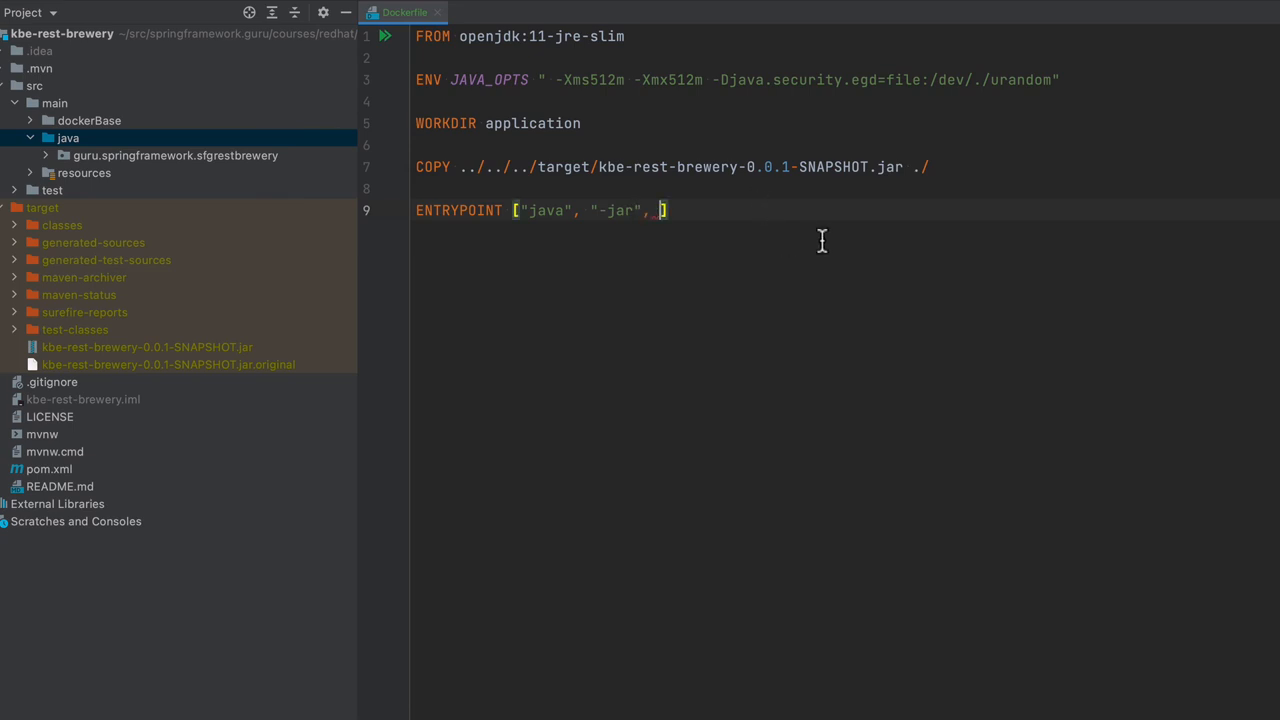
{"action": "type", "text": "\""}
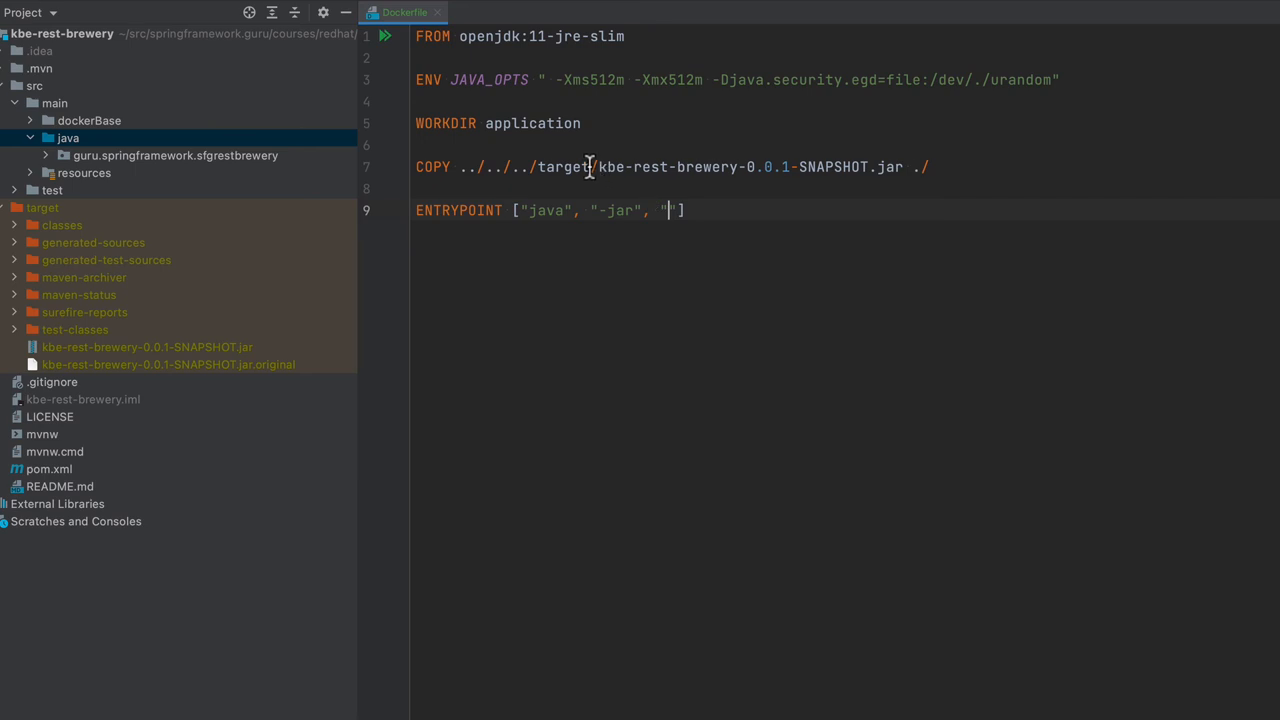